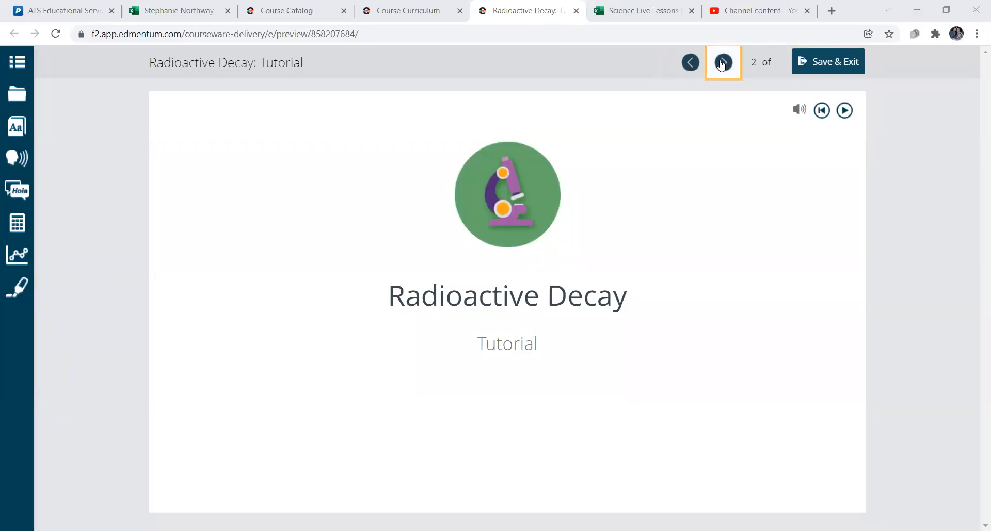
Step: Advance through the objective and contents slides to the K-40 Warm-Up question on slide 5
{"action": "left_click", "coordinate": [723, 61]}
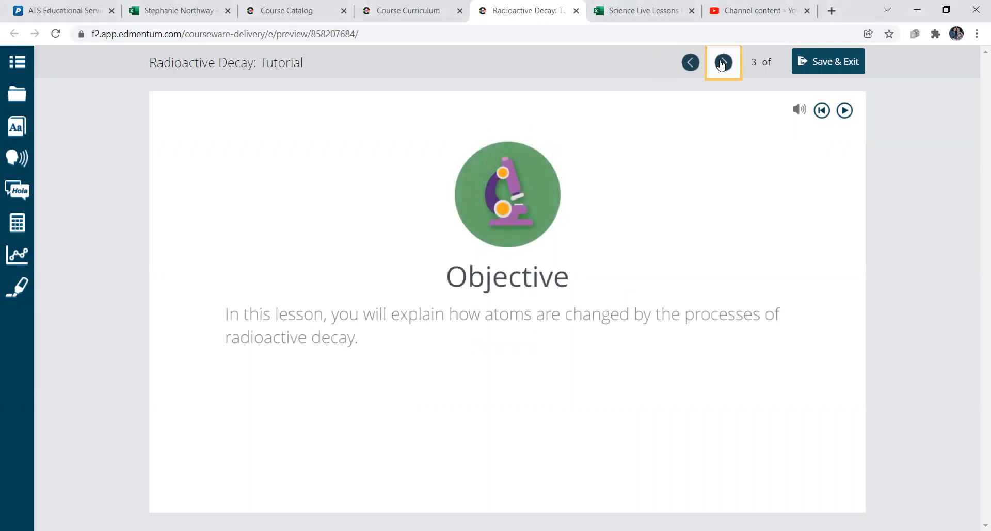
{"action": "left_click", "coordinate": [723, 62]}
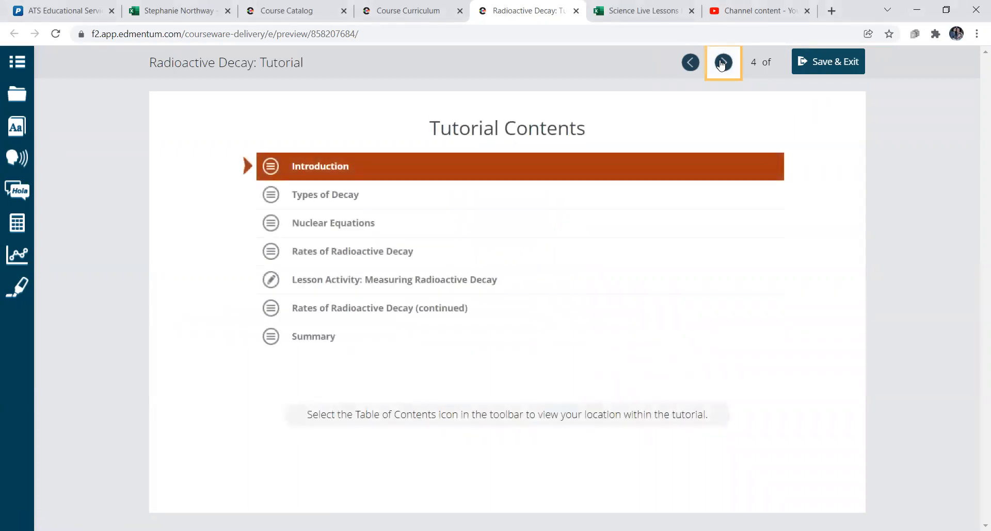
{"action": "left_click", "coordinate": [722, 62]}
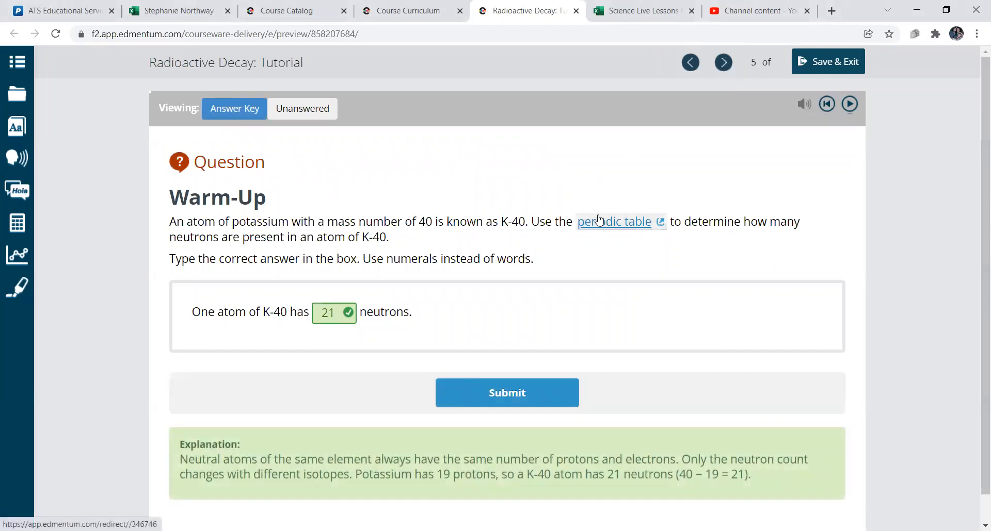
Step: View the linked RSC periodic table in a new tab, check an element, and return to the tutorial
{"action": "left_click", "coordinate": [613, 220]}
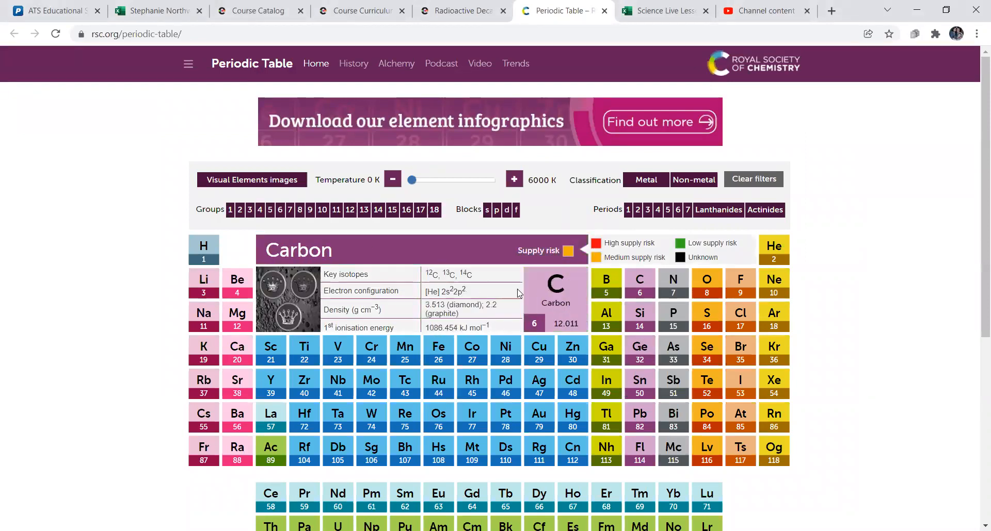
{"action": "left_click", "coordinate": [270, 351]}
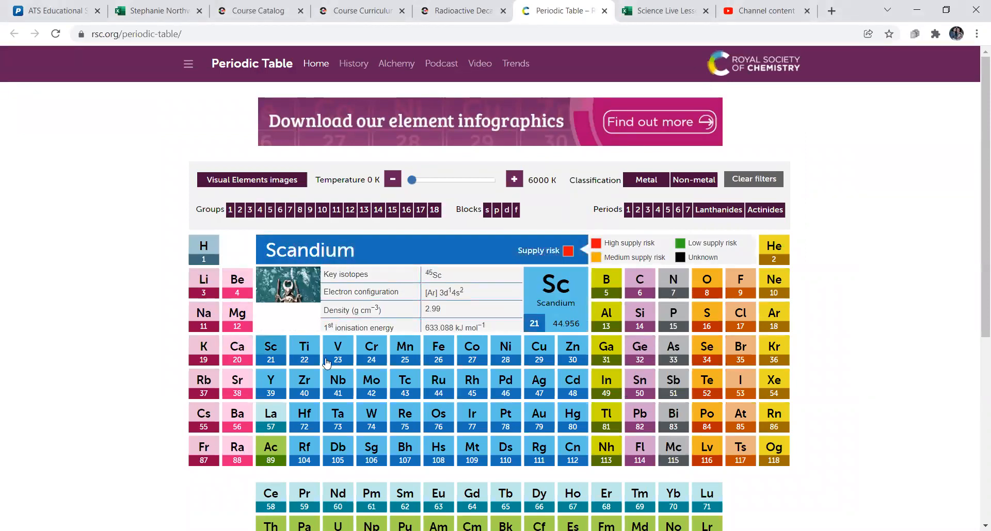
{"action": "left_click", "coordinate": [461, 10]}
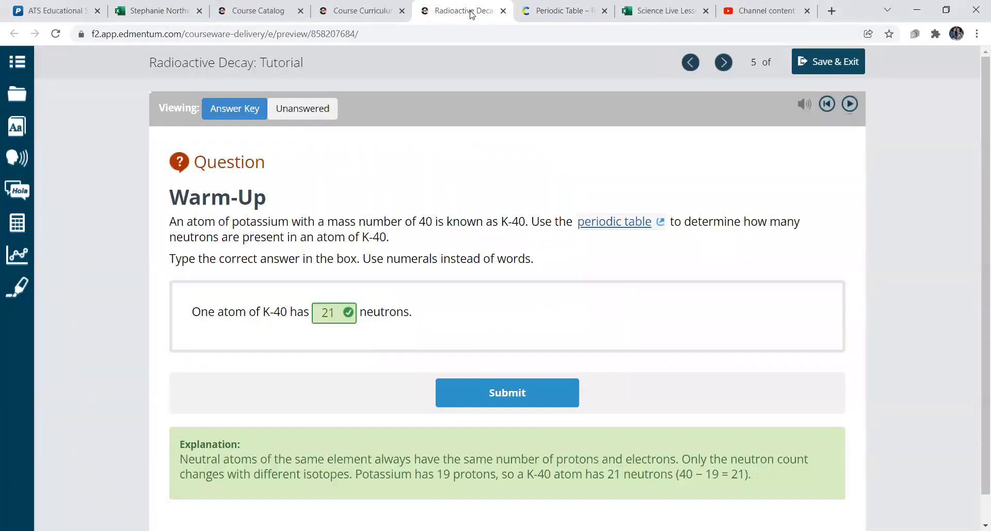
Step: Advance past the intro video and Isotope Review slides to the Types of Decay reading on slide 9
{"action": "left_click", "coordinate": [722, 62]}
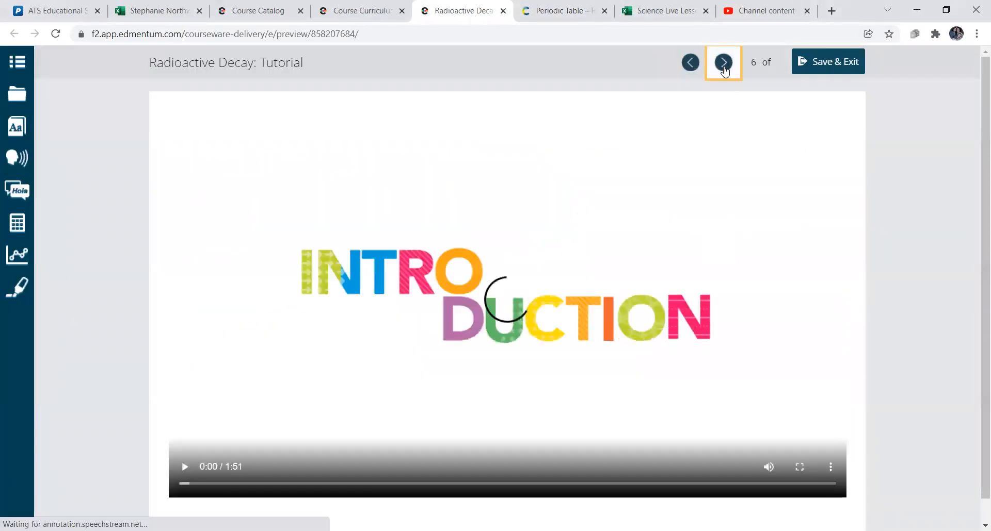
{"action": "left_click", "coordinate": [722, 62]}
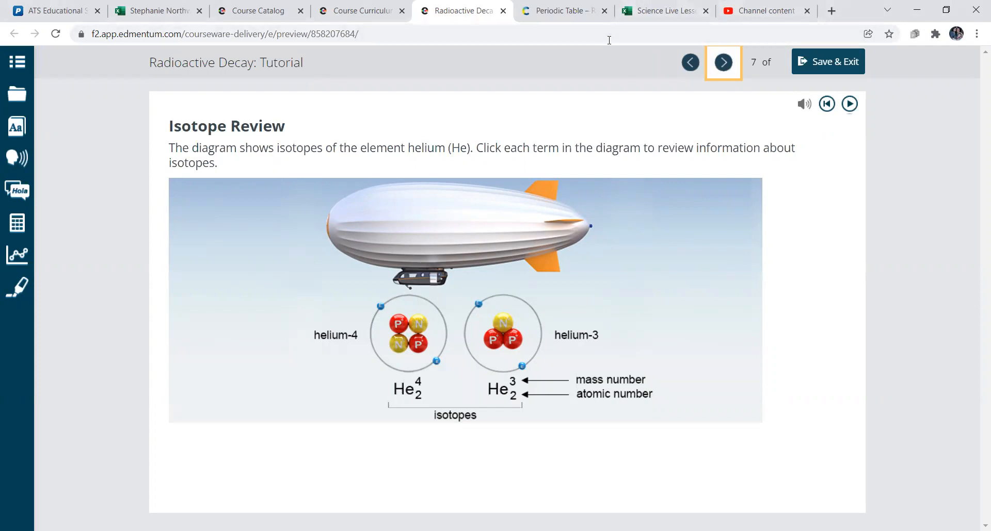
{"action": "mouse_move", "coordinate": [731, 276]}
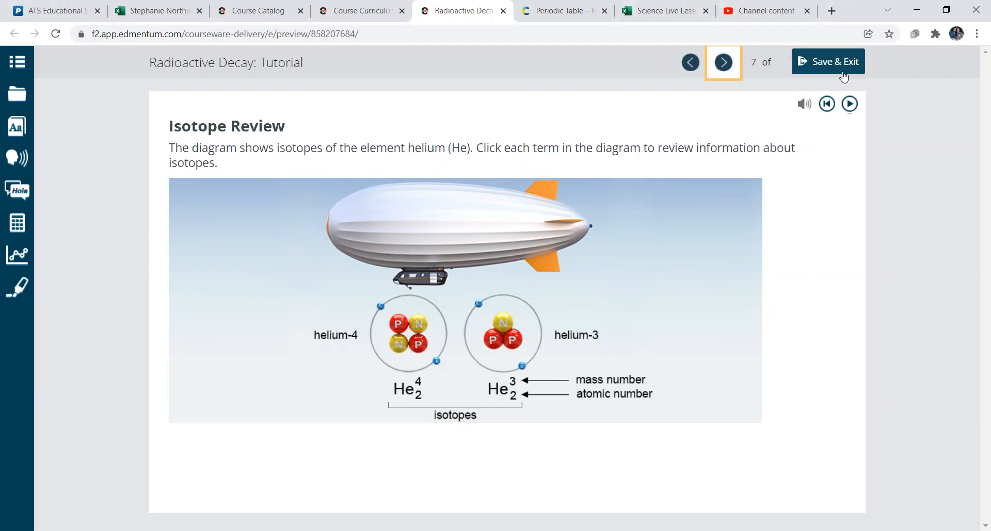
{"action": "left_click", "coordinate": [723, 61]}
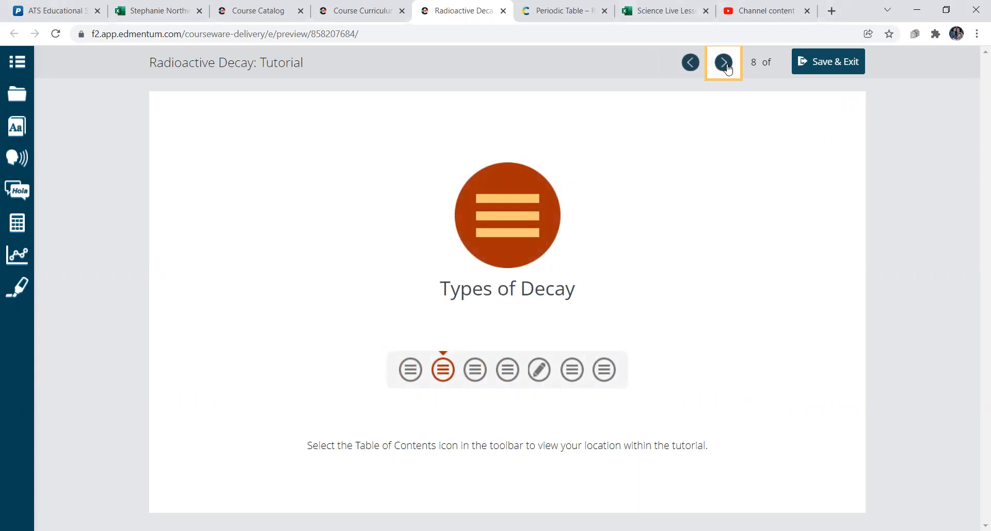
{"action": "left_click", "coordinate": [722, 62]}
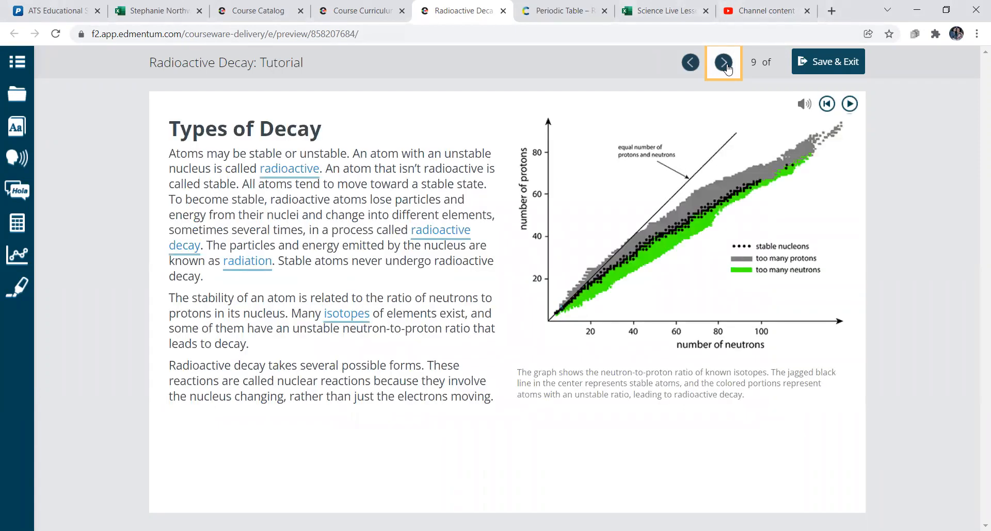
Step: Check a glossary term's pop-up definition, then advance to the decay-types gallery on slide 10
{"action": "left_click", "coordinate": [288, 169]}
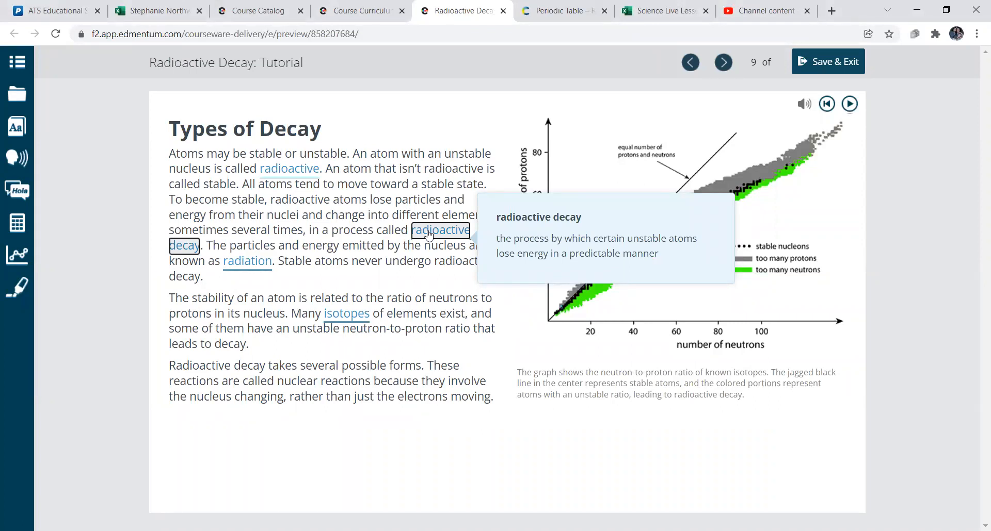
{"action": "mouse_move", "coordinate": [658, 289]}
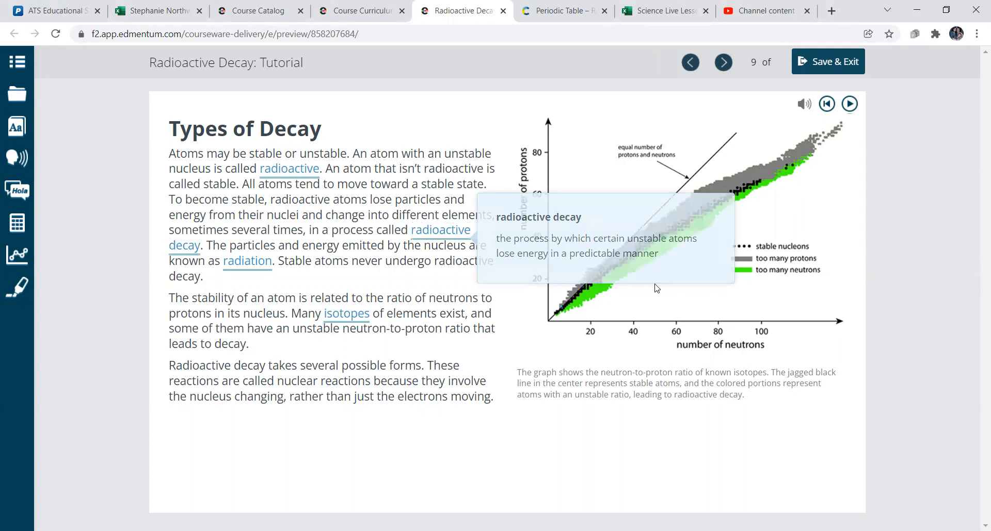
{"action": "mouse_move", "coordinate": [305, 321]}
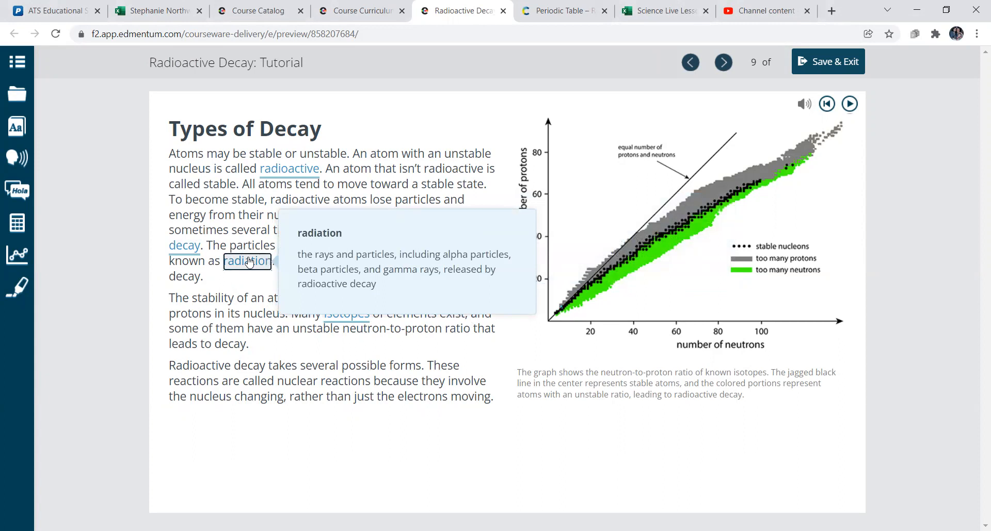
{"action": "mouse_move", "coordinate": [246, 287]}
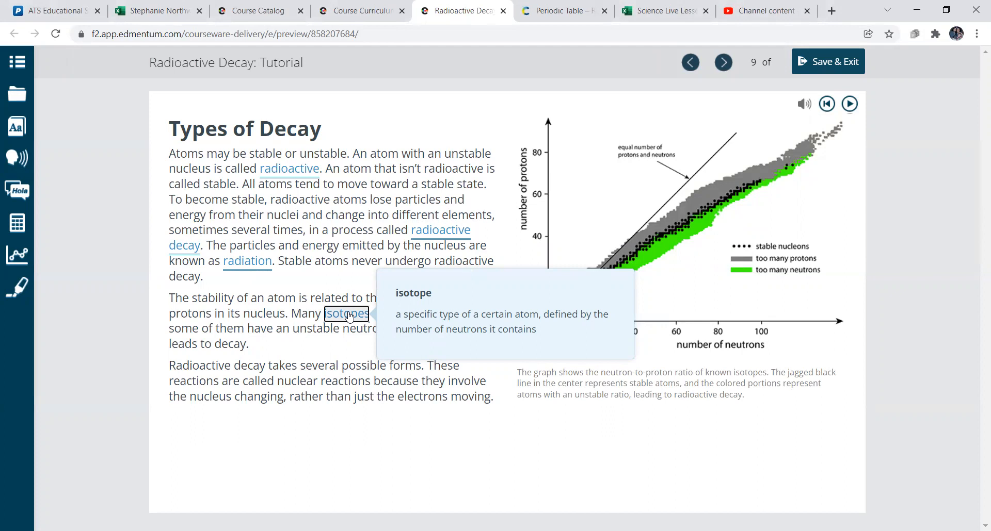
{"action": "mouse_move", "coordinate": [435, 218]}
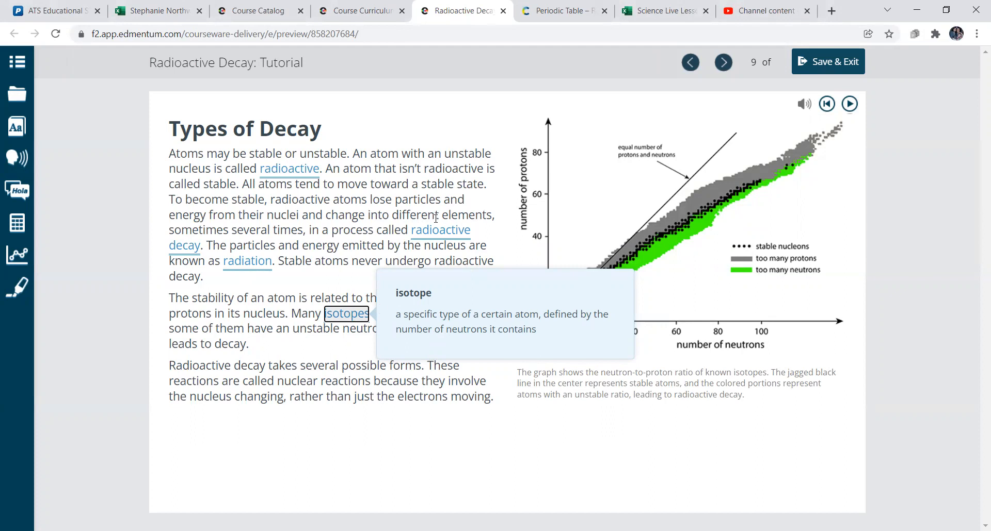
{"action": "left_click", "coordinate": [723, 62]}
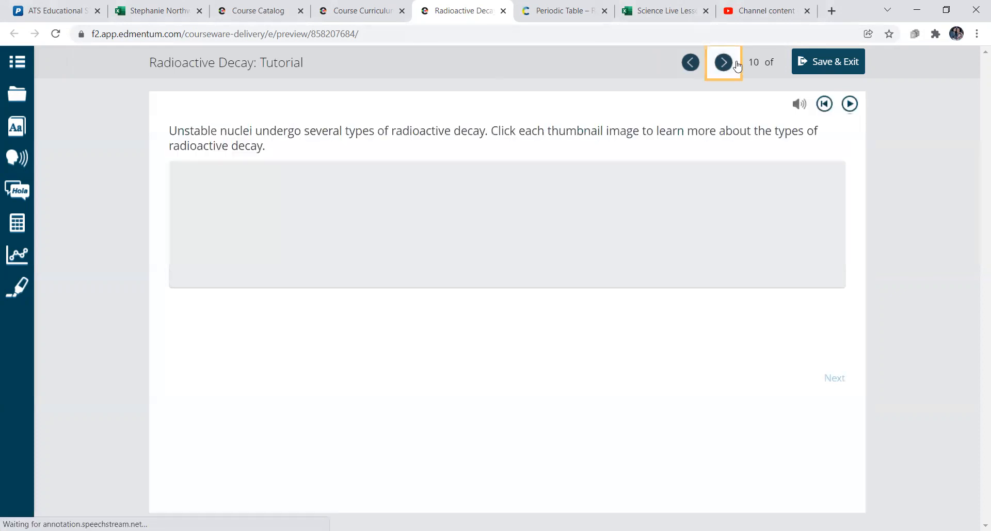
Step: Move to the decay-type carousel and show the next decay panel after Beta Decay
{"action": "left_click", "coordinate": [723, 61]}
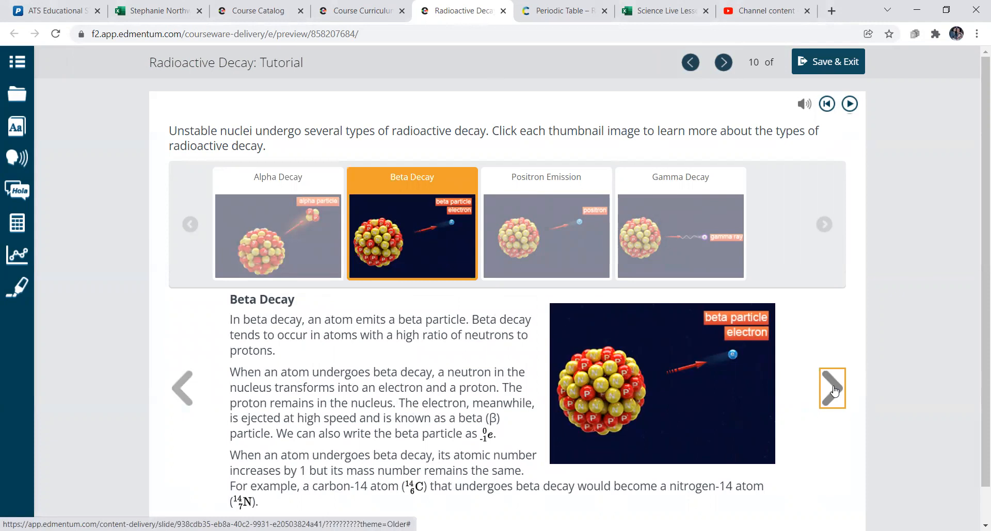
{"action": "left_click", "coordinate": [544, 237]}
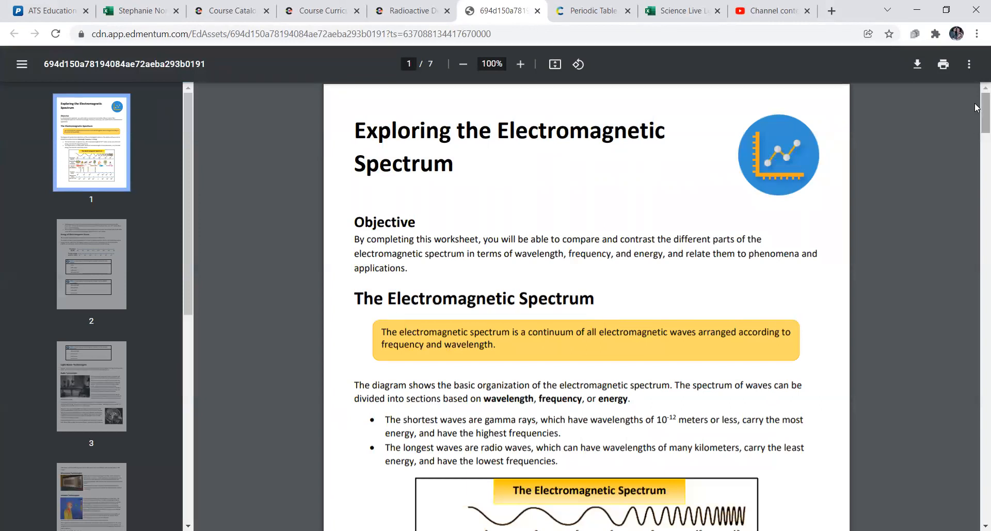
Step: Scroll through the Electromagnetic Spectrum worksheet PDF and return to the tutorial's Gamma Decay panel
{"action": "scroll", "scroll_direction": "down", "scroll_amount": 3}
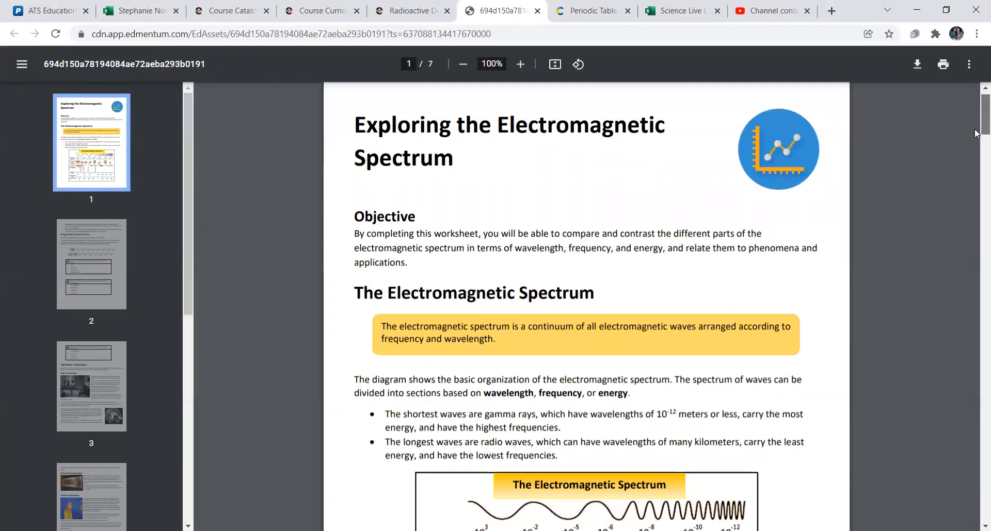
{"action": "scroll", "scroll_direction": "down", "scroll_amount": 3}
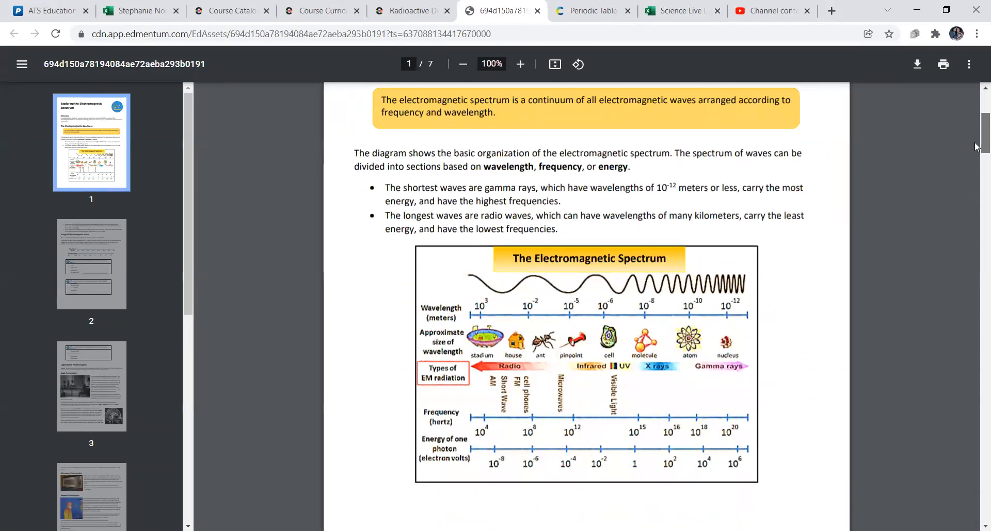
{"action": "scroll", "scroll_direction": "down", "scroll_amount": 3}
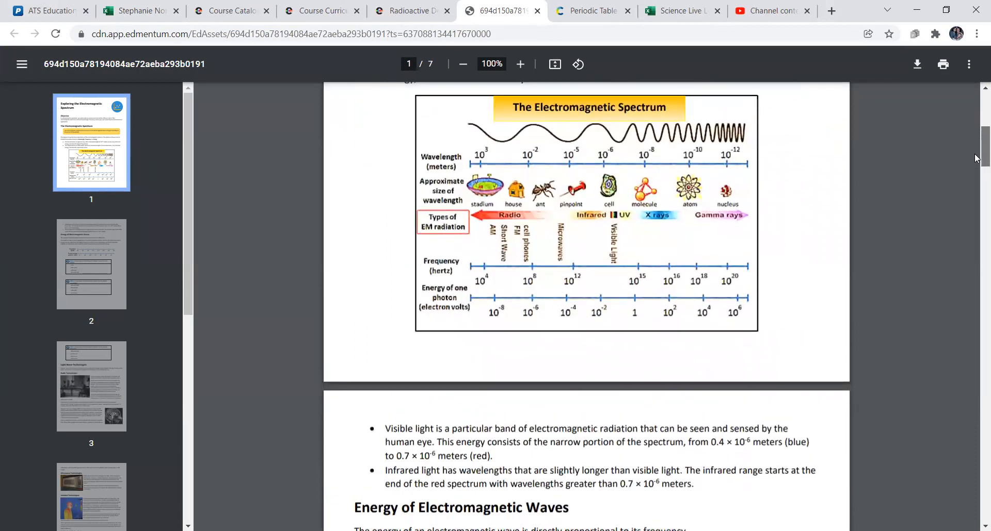
{"action": "scroll", "scroll_direction": "down", "scroll_amount": 3}
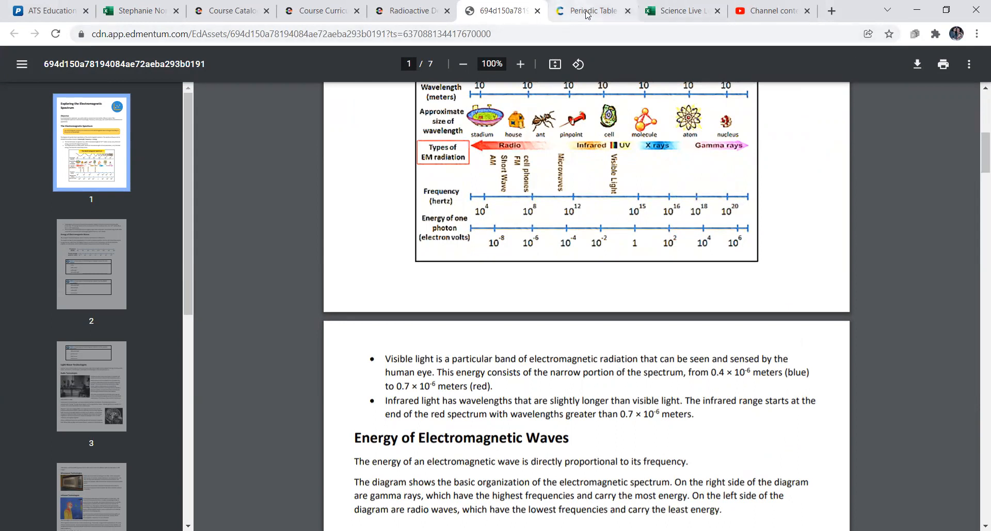
{"action": "left_click", "coordinate": [411, 10]}
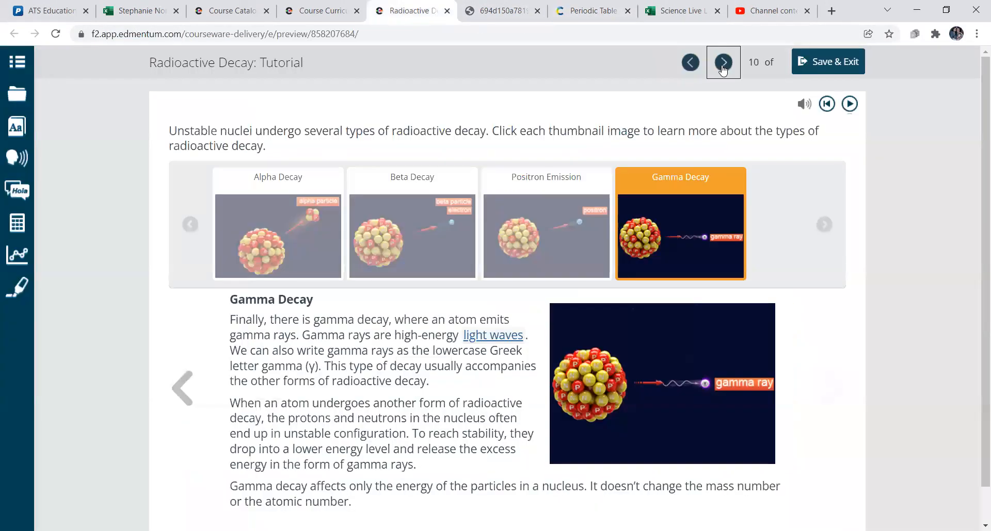
Step: Pass the decay summary table and the tile-matching question to reach the Radiation Safety video on slide 13
{"action": "left_click", "coordinate": [722, 62]}
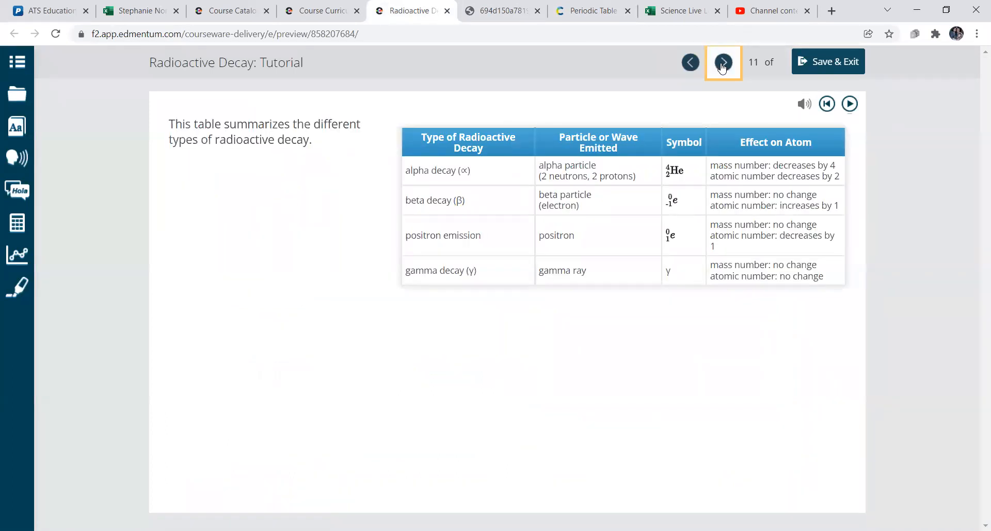
{"action": "left_click", "coordinate": [722, 61]}
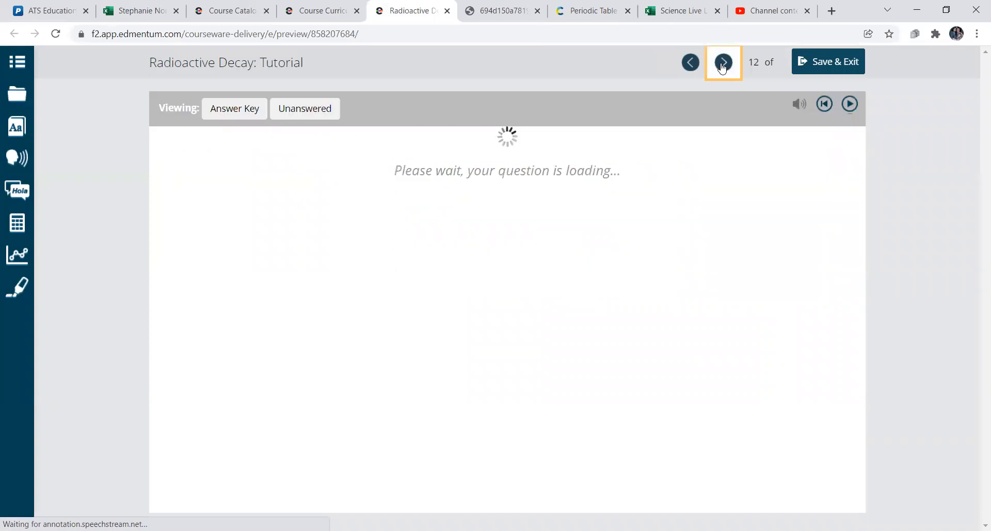
{"action": "left_click", "coordinate": [723, 62]}
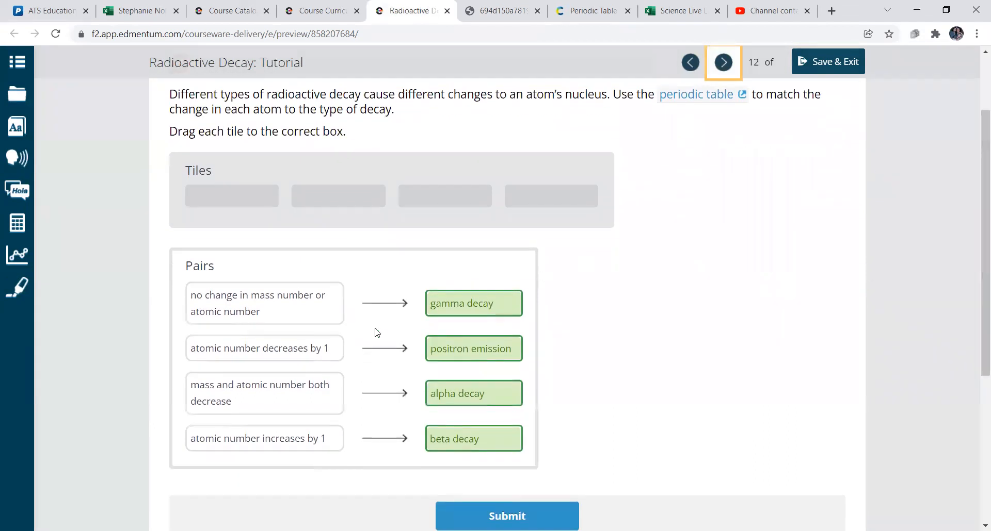
{"action": "mouse_move", "coordinate": [264, 315]}
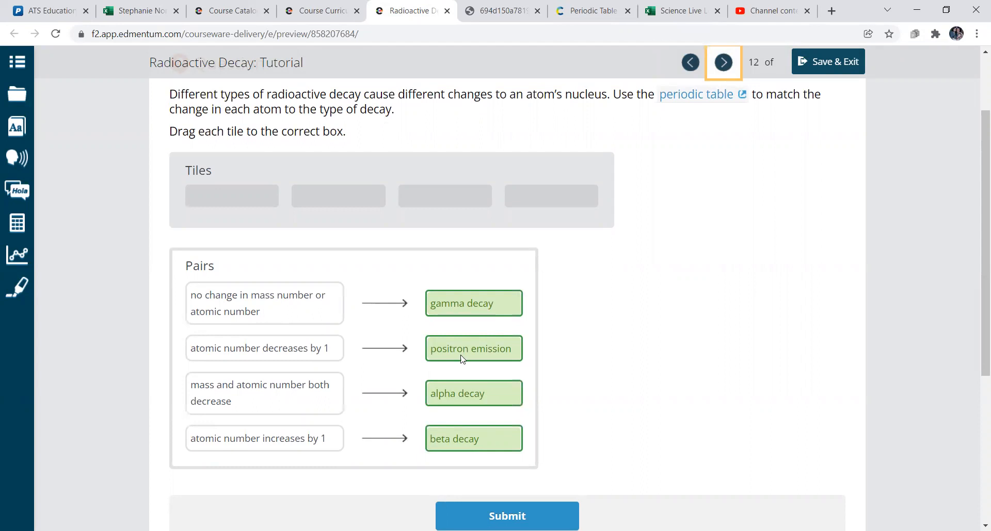
{"action": "mouse_move", "coordinate": [428, 364]}
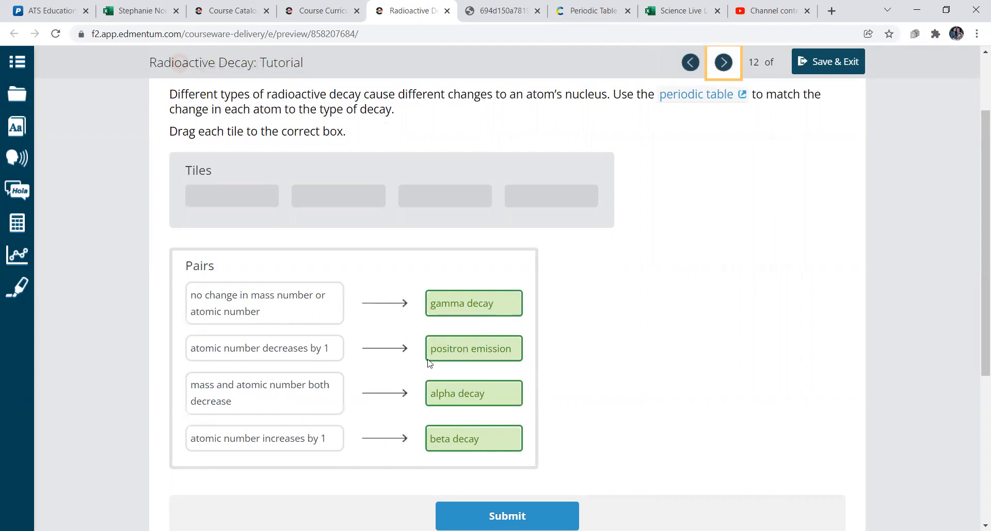
{"action": "mouse_move", "coordinate": [452, 379]}
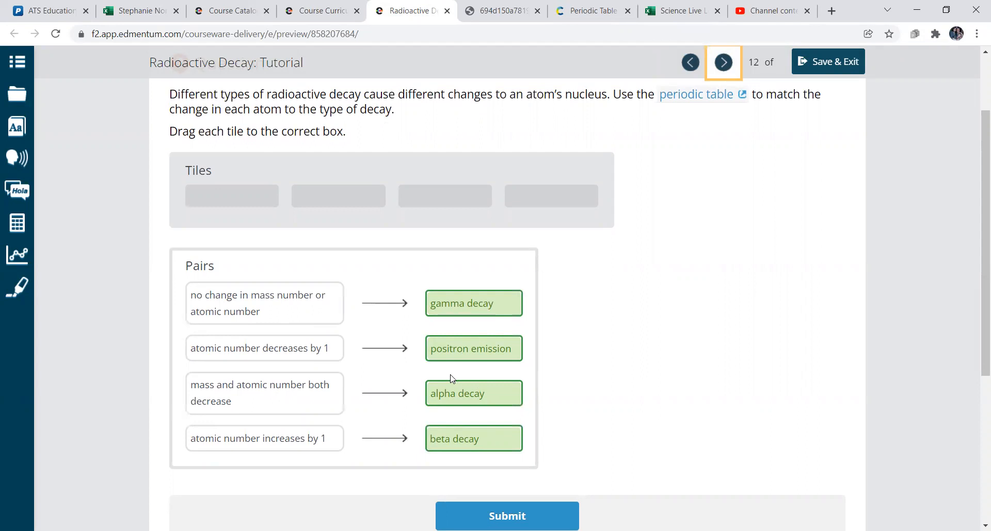
{"action": "mouse_move", "coordinate": [291, 423]}
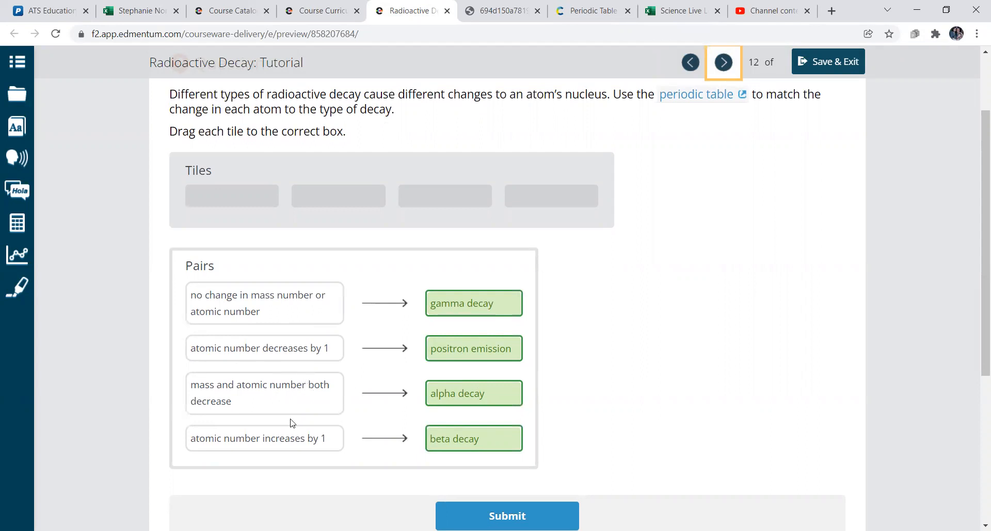
{"action": "mouse_move", "coordinate": [389, 420]}
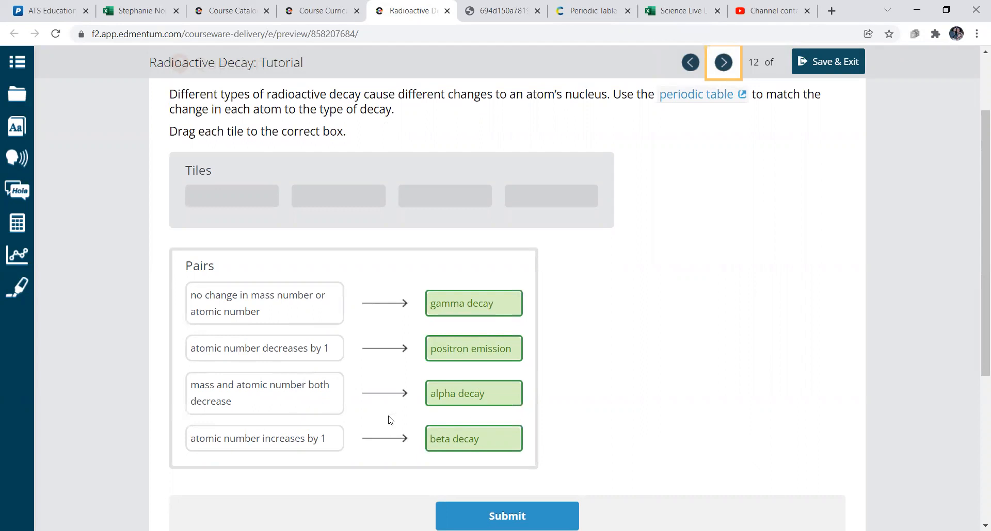
{"action": "mouse_move", "coordinate": [333, 457]}
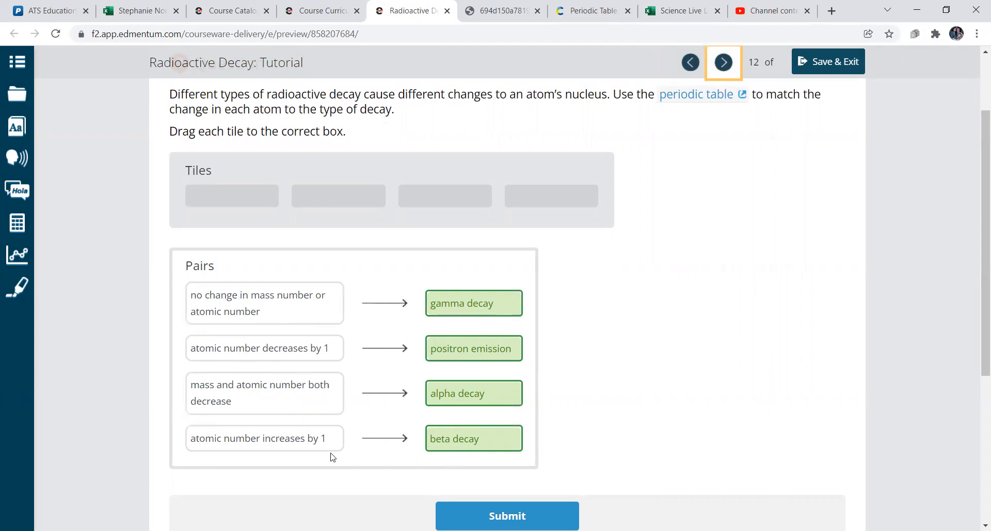
{"action": "mouse_move", "coordinate": [657, 74]}
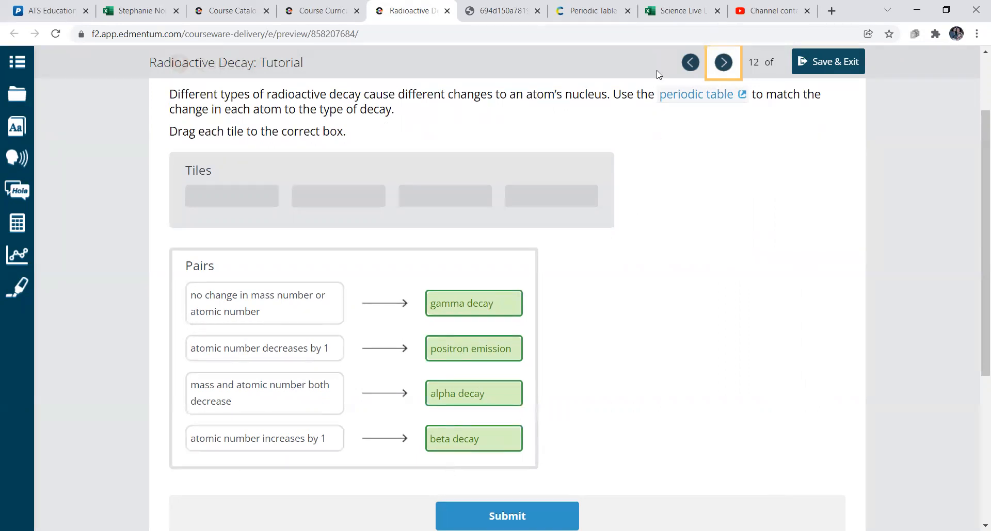
{"action": "left_click", "coordinate": [723, 62]}
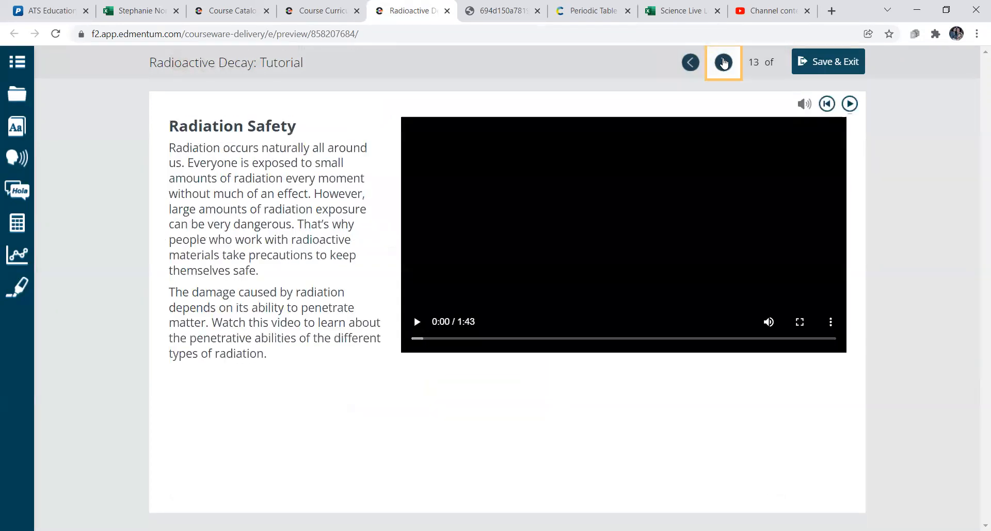
Step: Step through the penetration question and Nuclear Equations slides to Alpha, Beta and Positron decay equations
{"action": "left_click", "coordinate": [723, 61]}
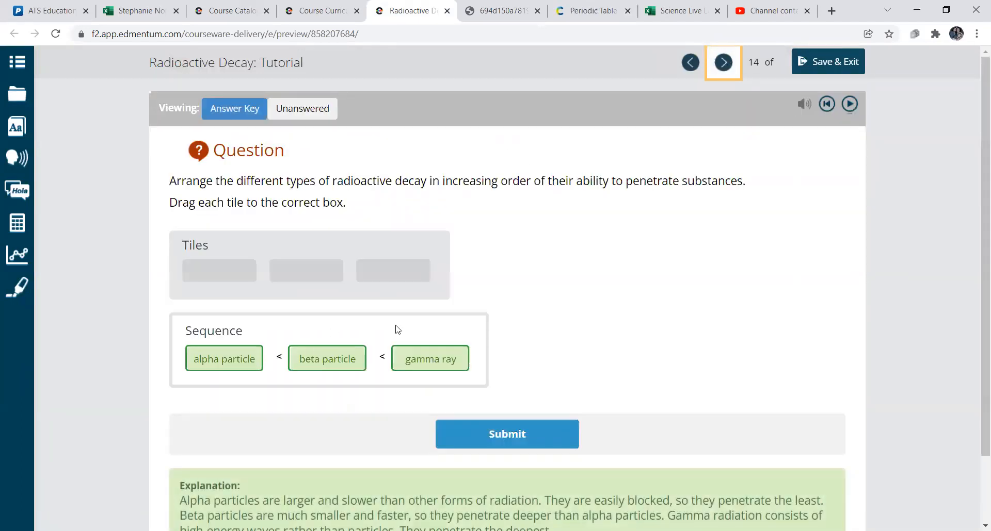
{"action": "left_click", "coordinate": [722, 62]}
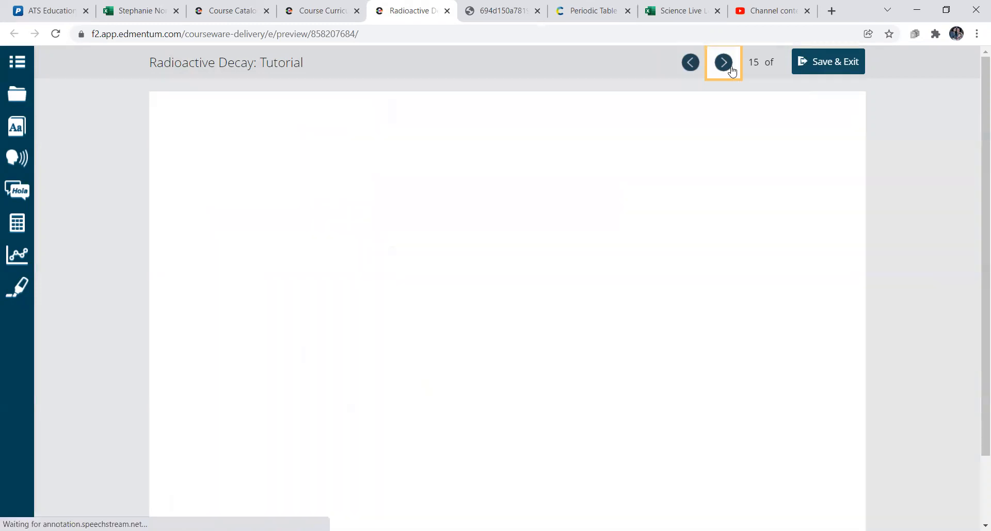
{"action": "left_click", "coordinate": [722, 62]}
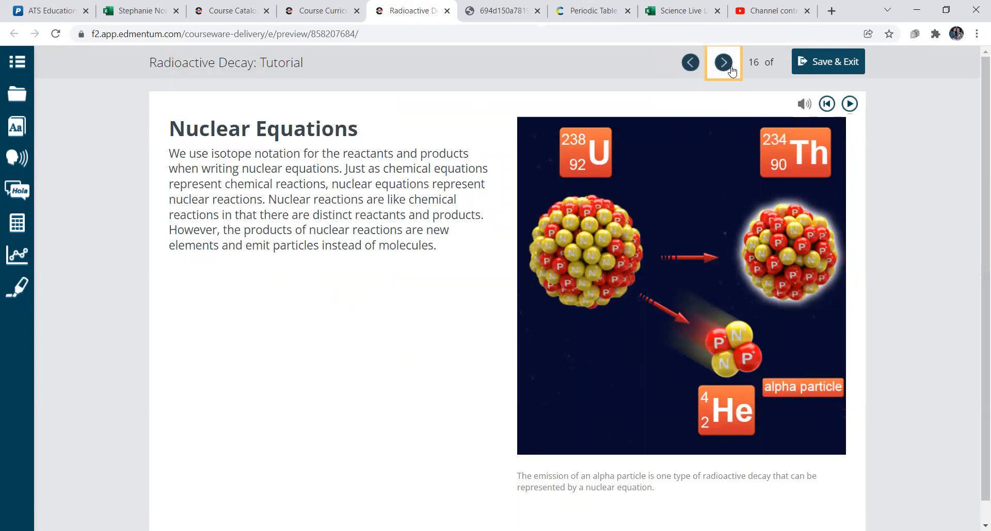
{"action": "mouse_move", "coordinate": [393, 227]}
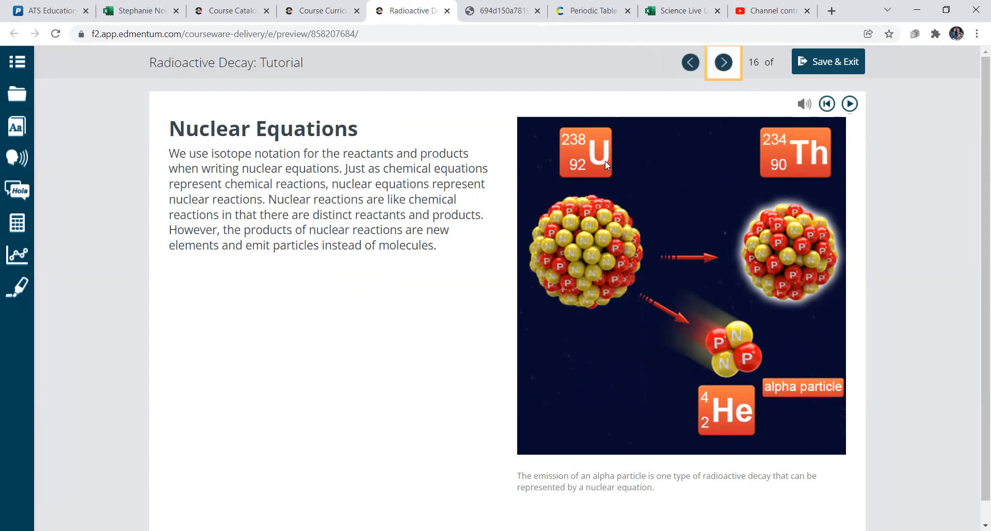
{"action": "mouse_move", "coordinate": [708, 272]}
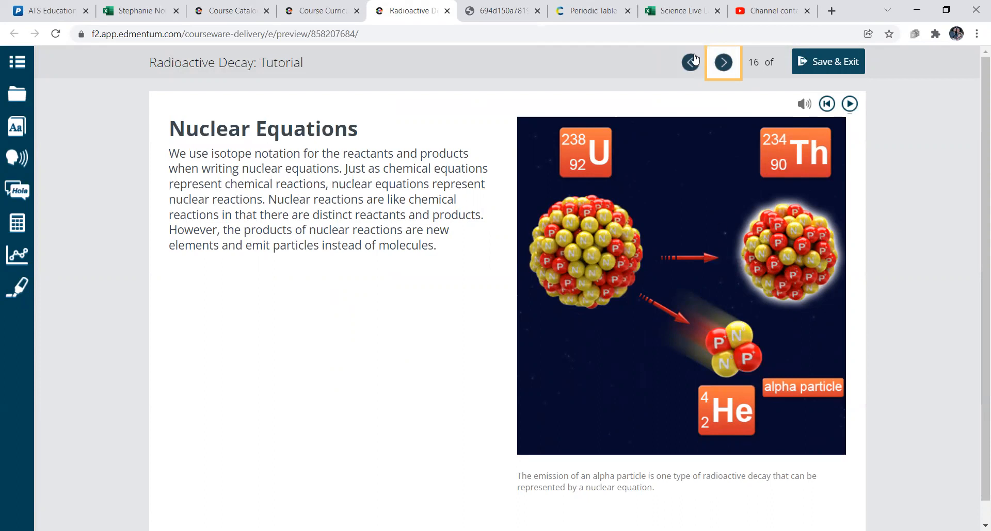
{"action": "left_click", "coordinate": [722, 60]}
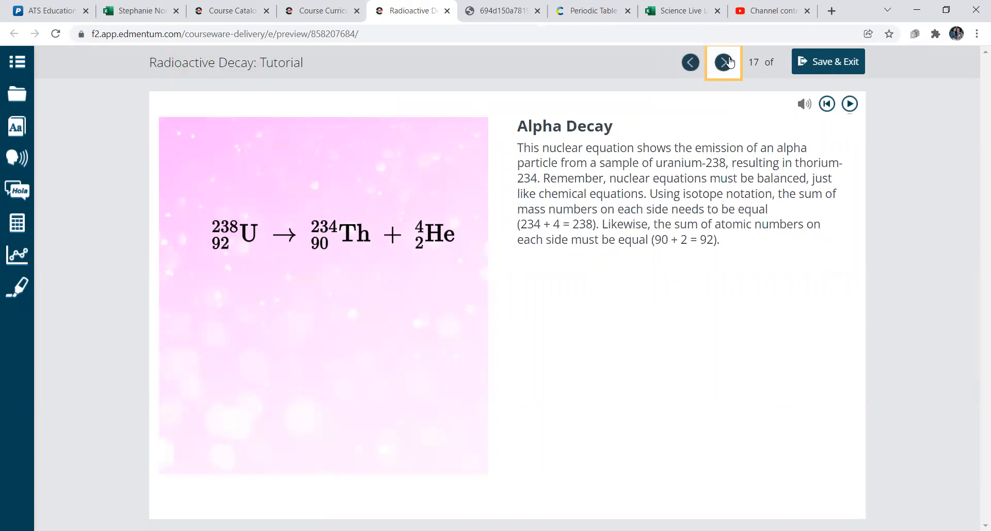
{"action": "left_click", "coordinate": [723, 62]}
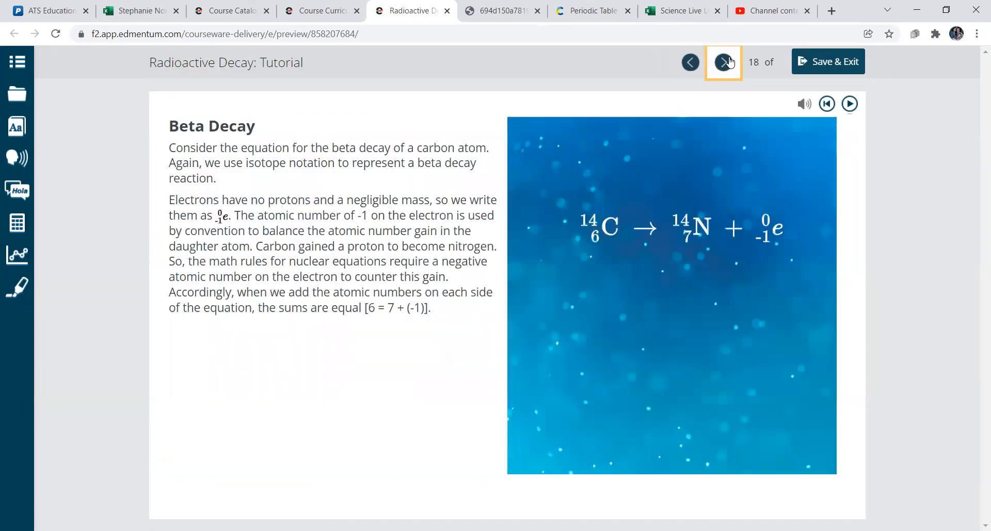
{"action": "left_click", "coordinate": [724, 62]}
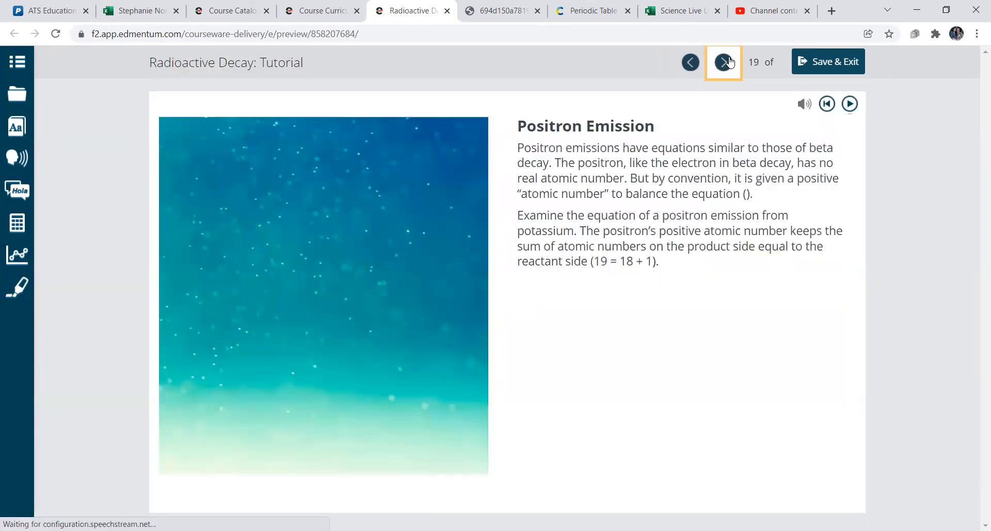
Step: Continue past the two equation questions to the Rates of Radioactive Decay opener on slide 22
{"action": "left_click", "coordinate": [724, 62]}
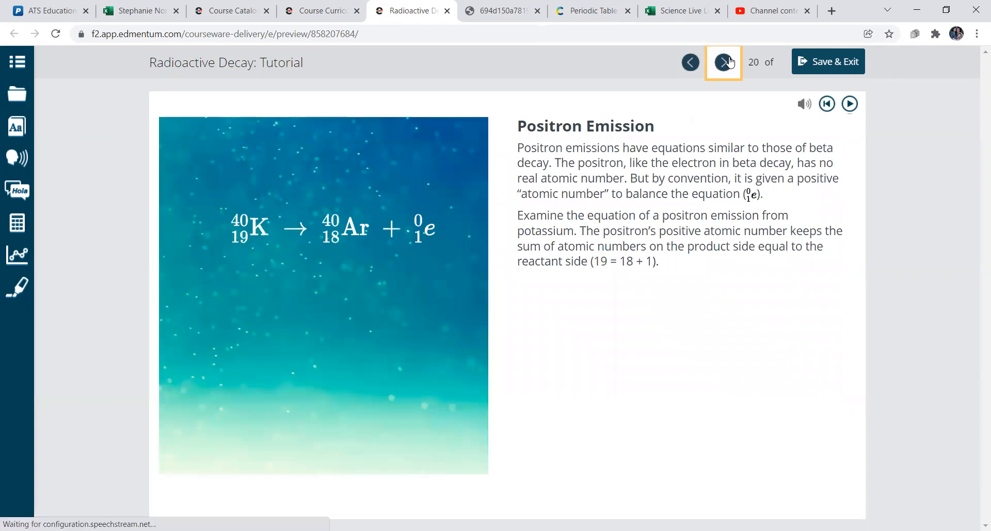
{"action": "left_click", "coordinate": [723, 61]}
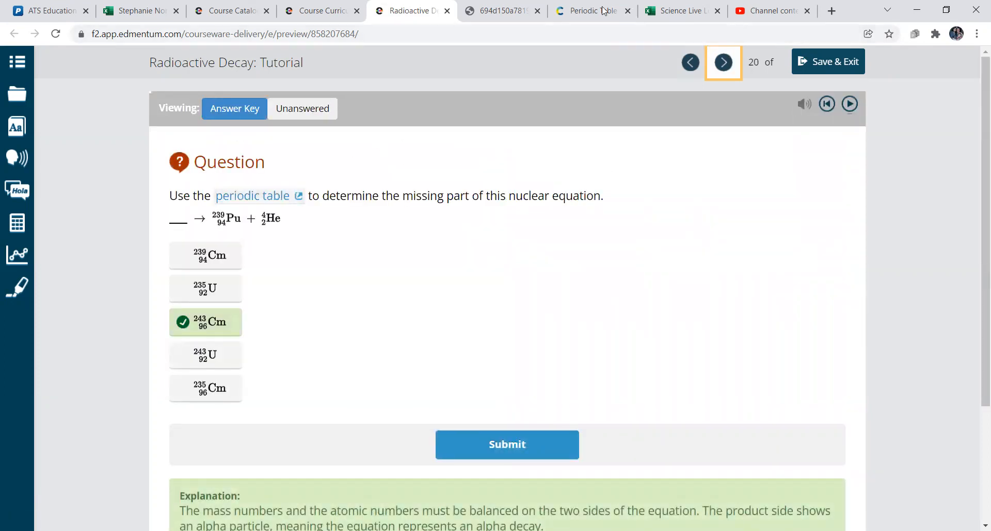
{"action": "left_click", "coordinate": [723, 62]}
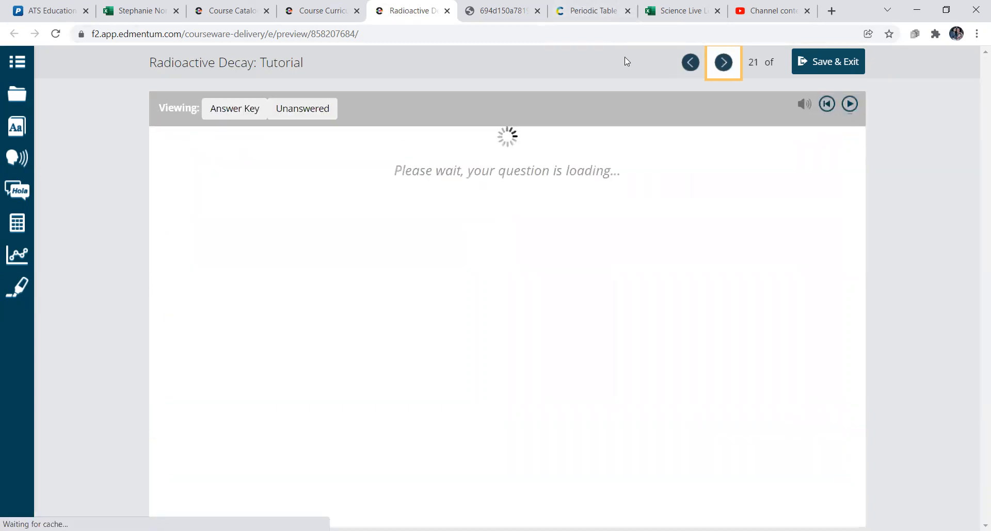
{"action": "left_click", "coordinate": [723, 62]}
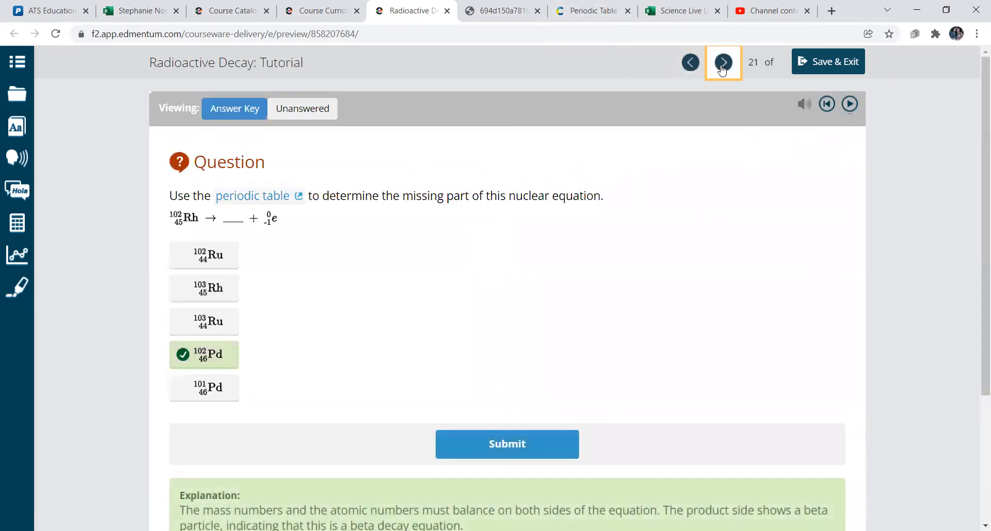
{"action": "left_click", "coordinate": [722, 61]}
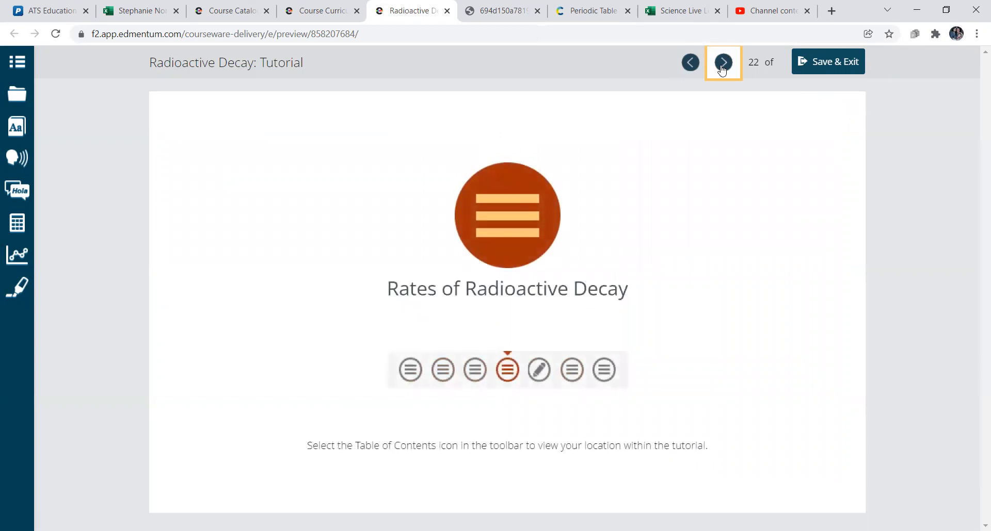
Step: Advance through the die and half-life graph slides to slide 25 and launch its linked simulation
{"action": "left_click", "coordinate": [722, 62]}
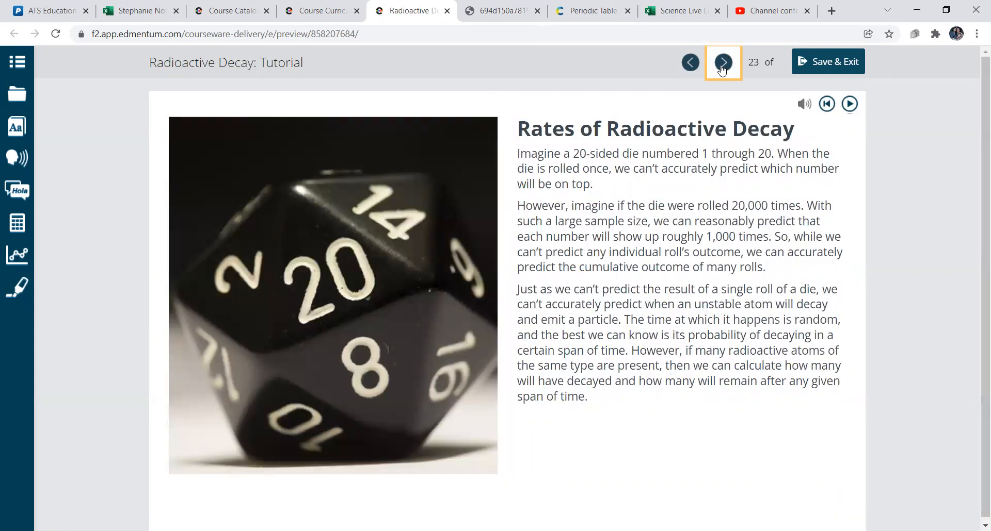
{"action": "left_click", "coordinate": [722, 61]}
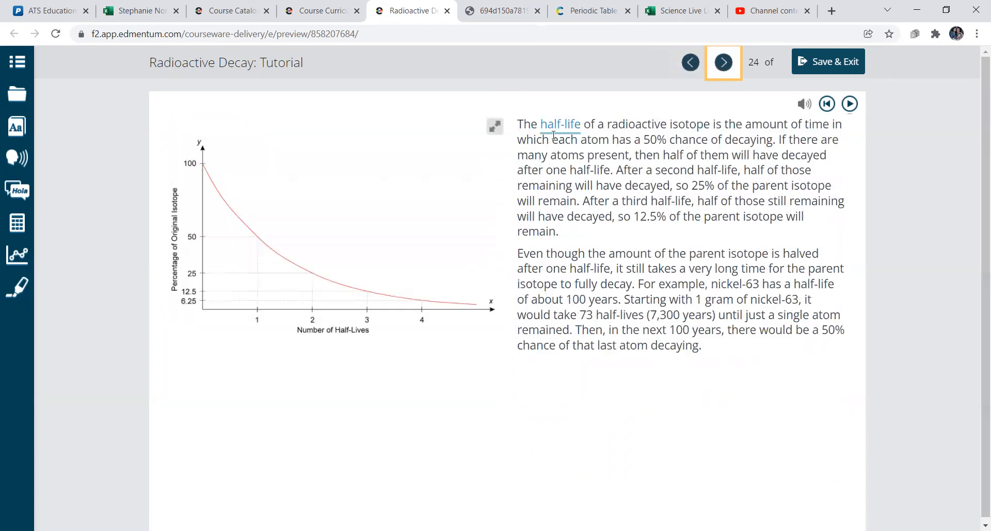
{"action": "left_click", "coordinate": [723, 62]}
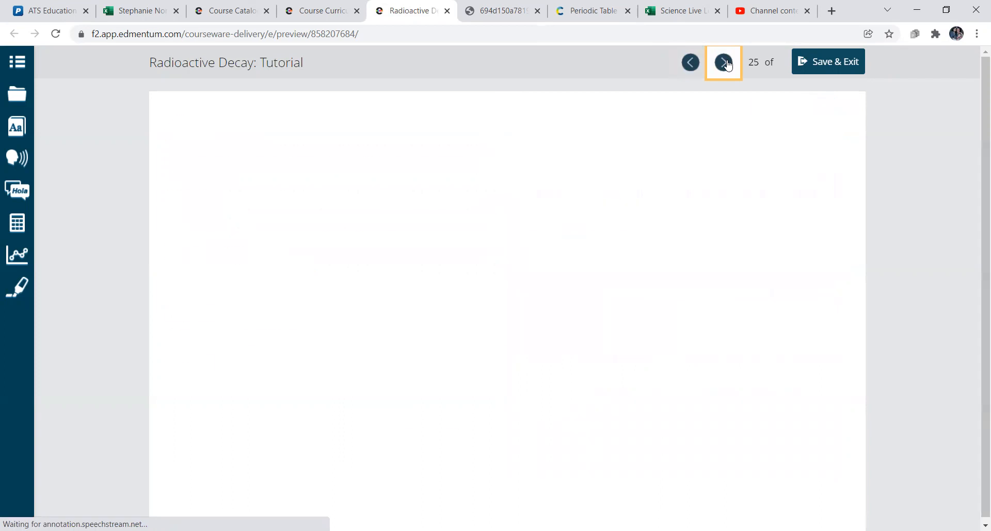
{"action": "left_click", "coordinate": [722, 61]}
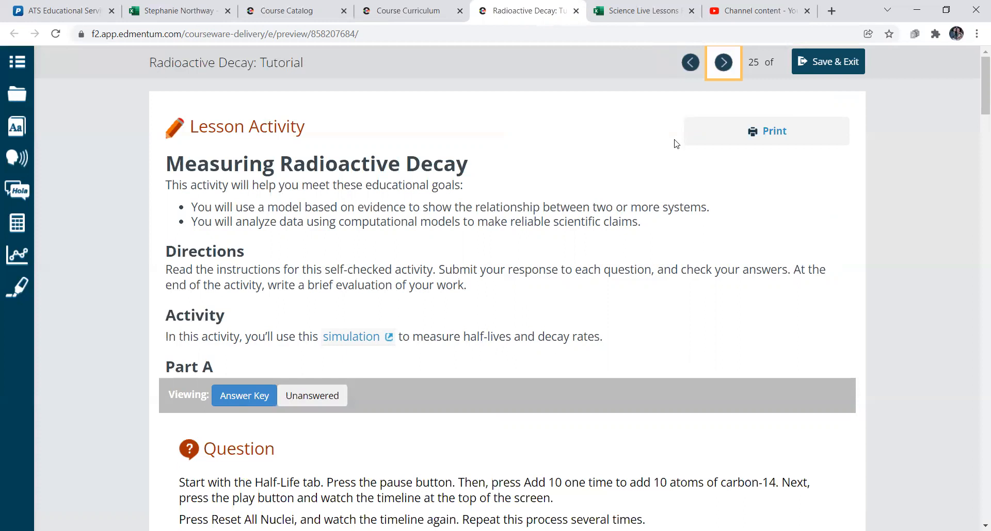
{"action": "mouse_move", "coordinate": [372, 357]}
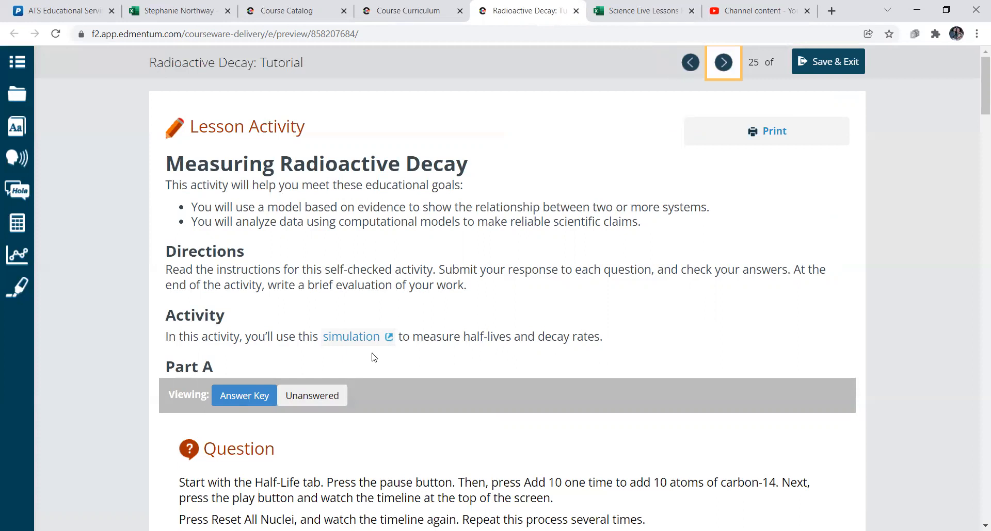
{"action": "left_click", "coordinate": [352, 337]}
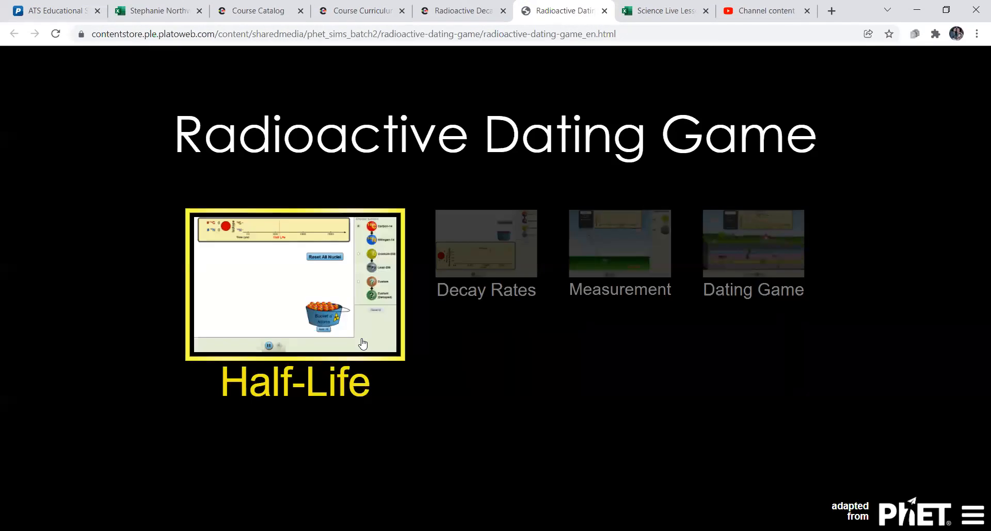
Step: On the PhET Half-Life screen, add two batches of 10 carbon-14 atoms and let them decay
{"action": "left_click", "coordinate": [295, 285]}
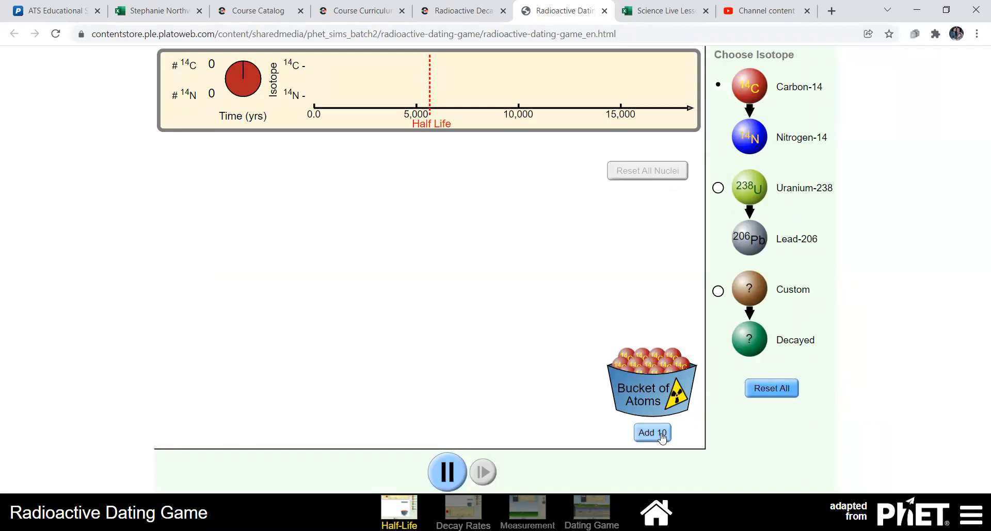
{"action": "left_click", "coordinate": [651, 432]}
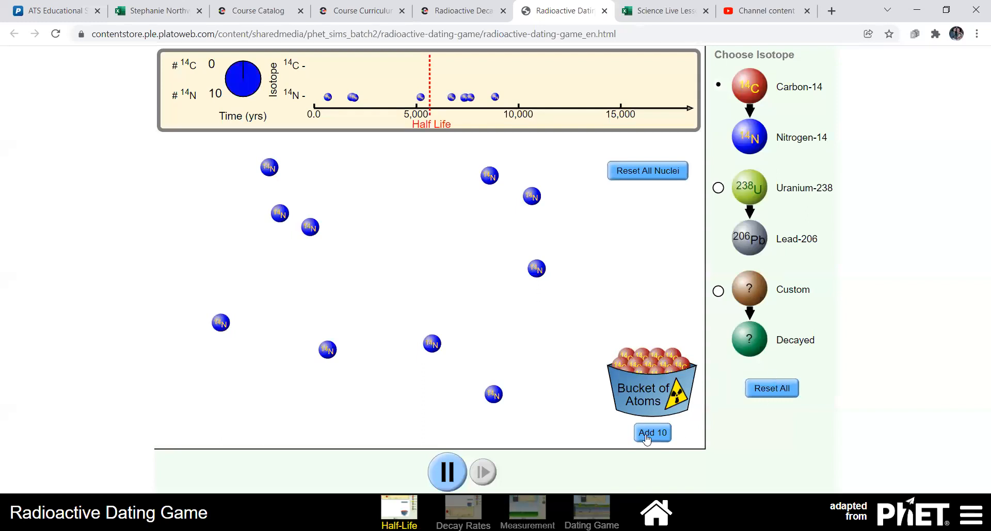
{"action": "left_click", "coordinate": [653, 432]}
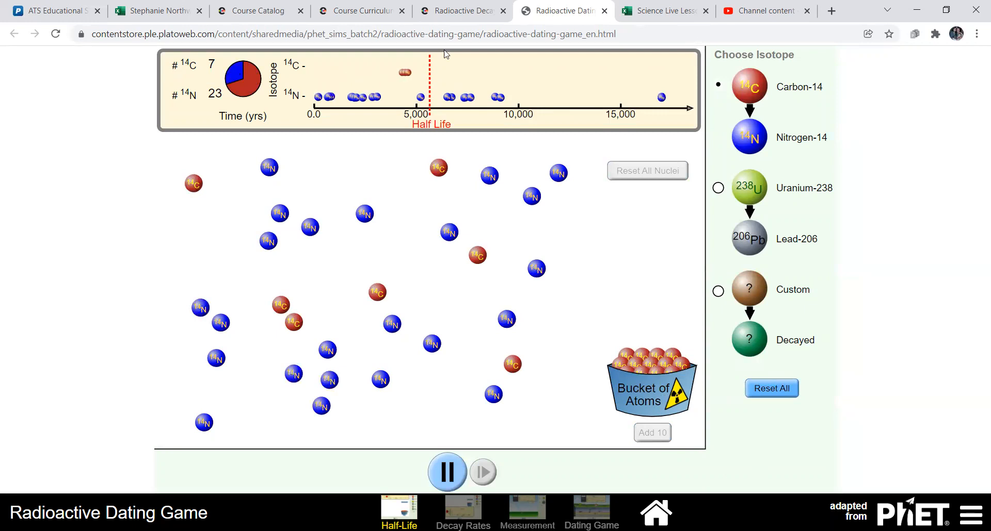
Step: Return to the tutorial, advance to the exponential decay slide, and open its math review on exponents
{"action": "left_click", "coordinate": [462, 10]}
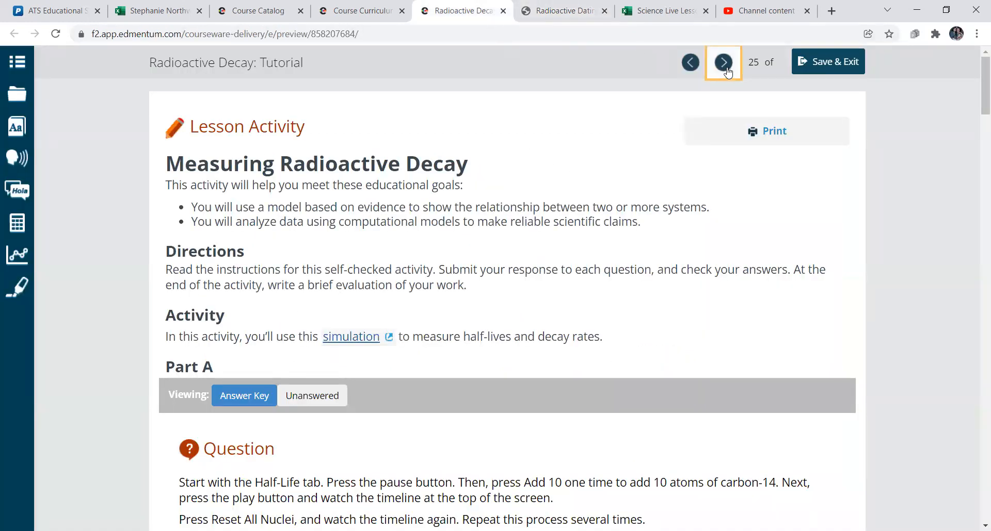
{"action": "left_click", "coordinate": [723, 62]}
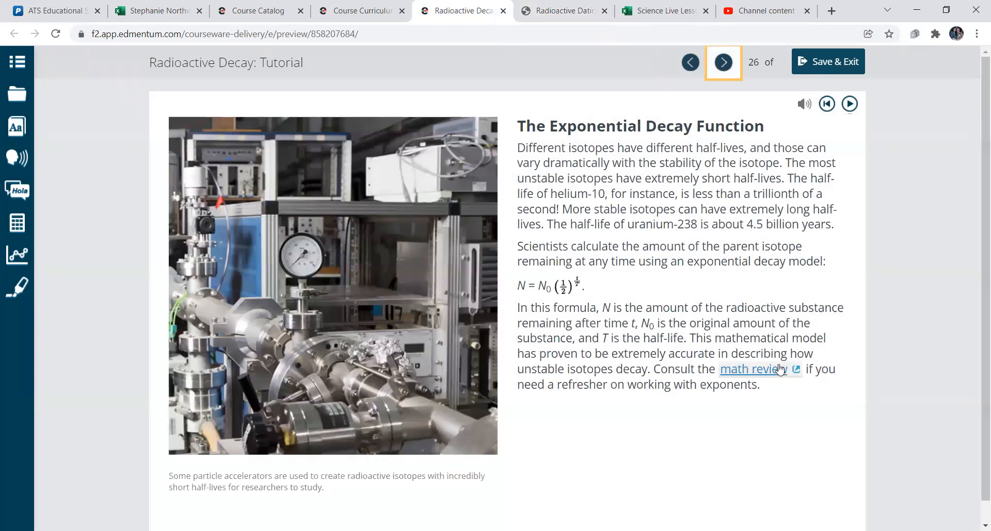
{"action": "left_click", "coordinate": [750, 370]}
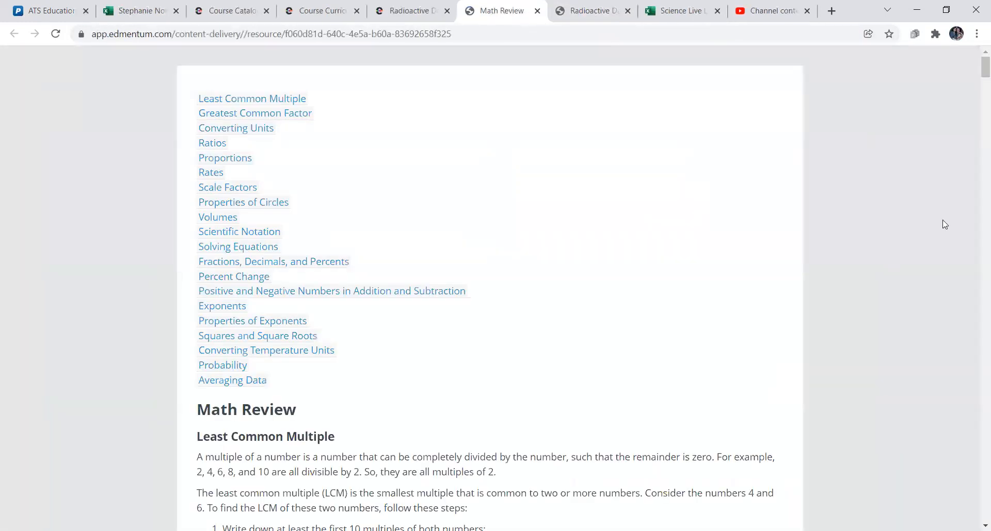
Step: Scroll down through the Math Review topics list before returning to the exponential decay slide
{"action": "scroll", "scroll_direction": "down", "scroll_amount": 3}
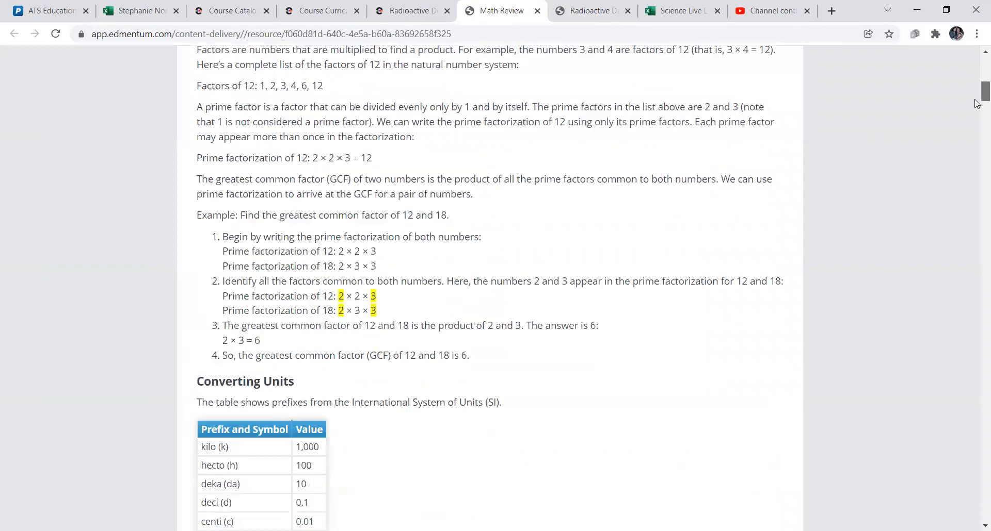
{"action": "scroll", "scroll_direction": "down", "scroll_amount": 3}
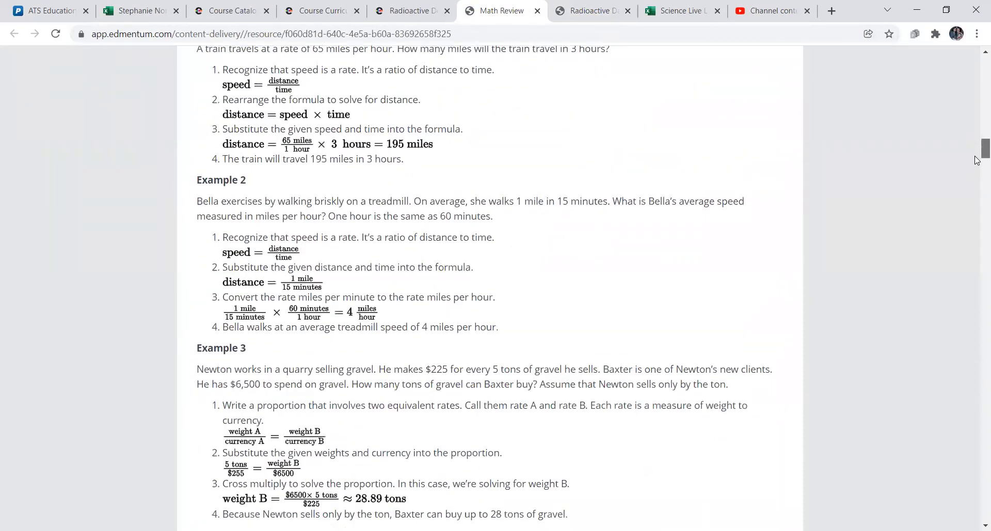
{"action": "scroll", "scroll_direction": "down", "scroll_amount": 3}
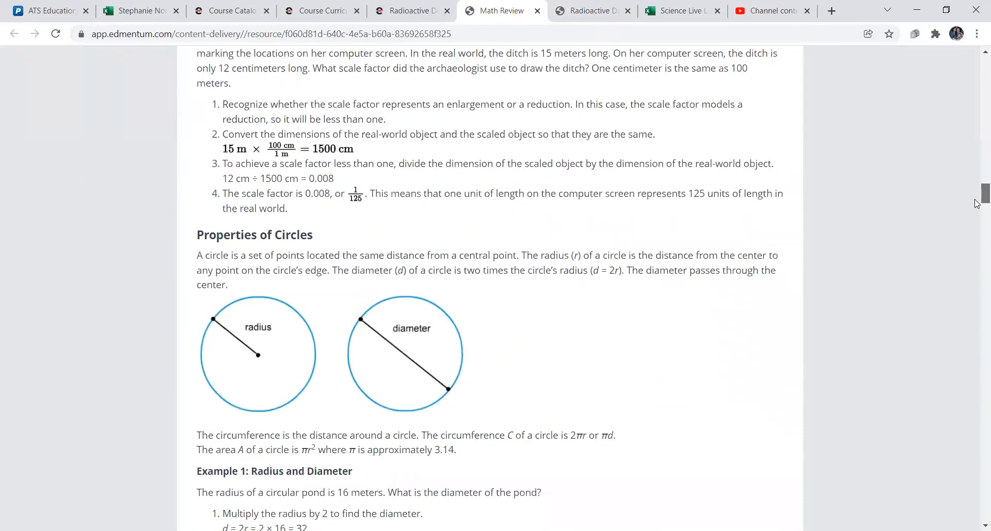
{"action": "scroll", "scroll_direction": "down", "scroll_amount": 3}
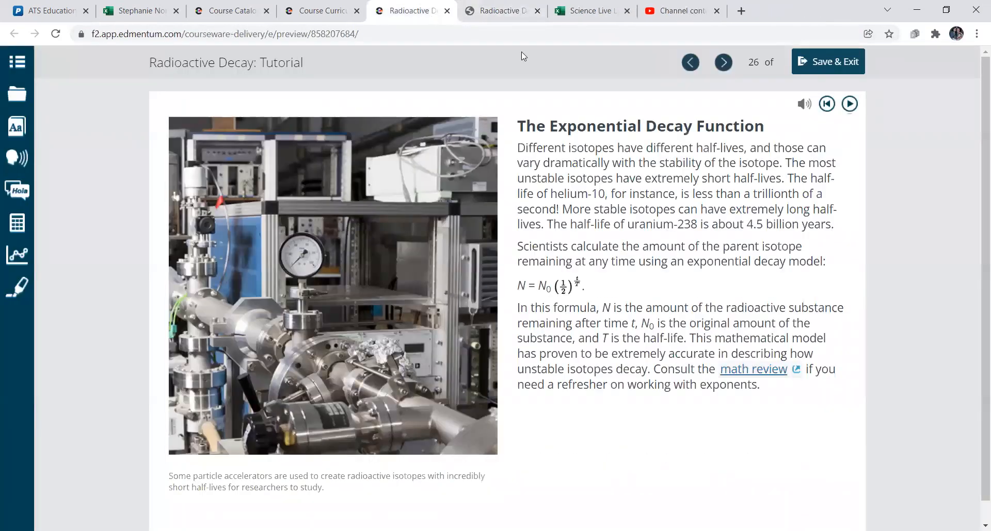
Step: Step through the sodium-22 example (8.4 g) and Radiometric Dating slide, reaching the significant figures link
{"action": "left_click", "coordinate": [722, 62]}
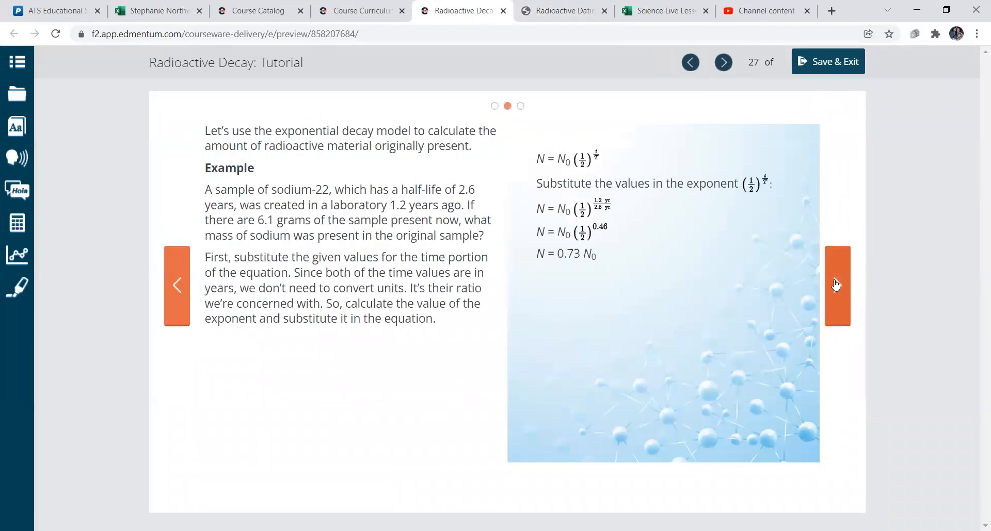
{"action": "left_click", "coordinate": [723, 62]}
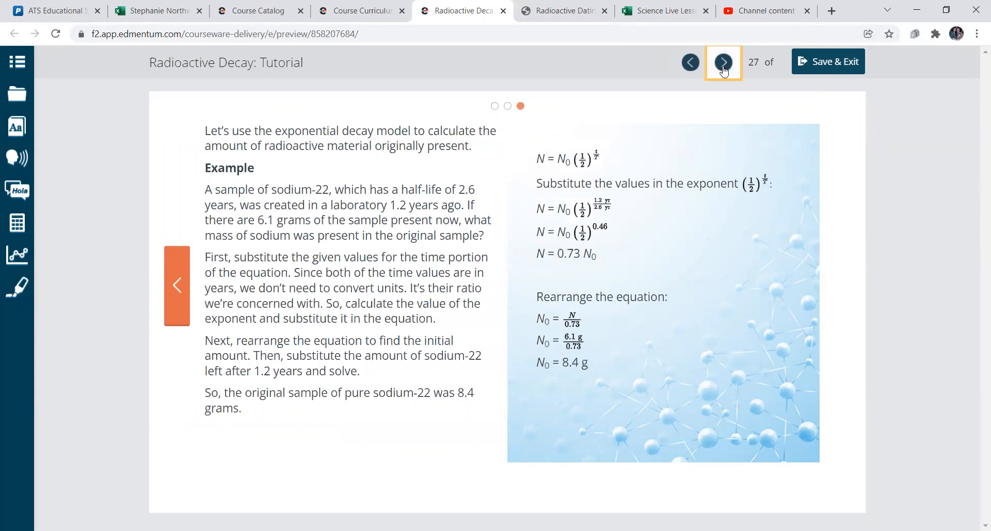
{"action": "left_click", "coordinate": [722, 62]}
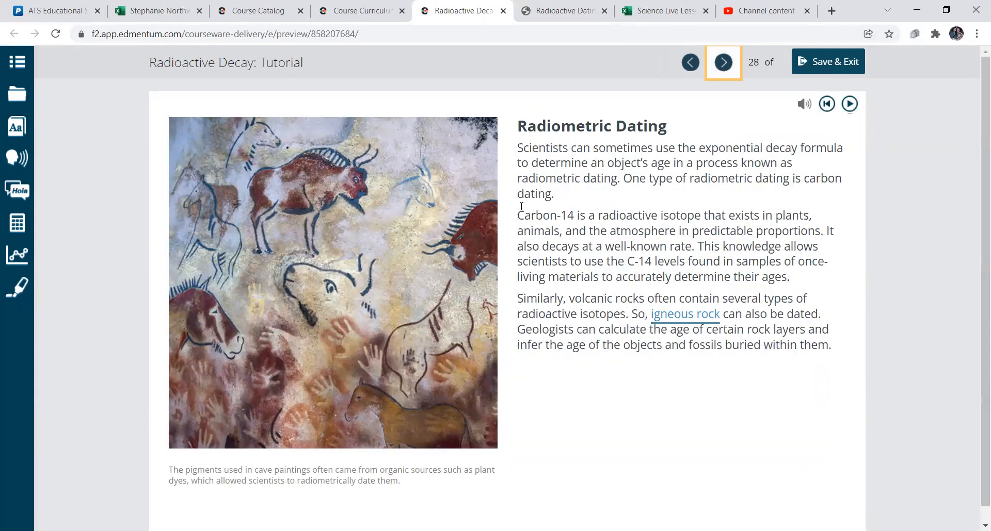
{"action": "left_click_drag", "start_coordinate": [517, 214], "coordinate": [615, 215]}
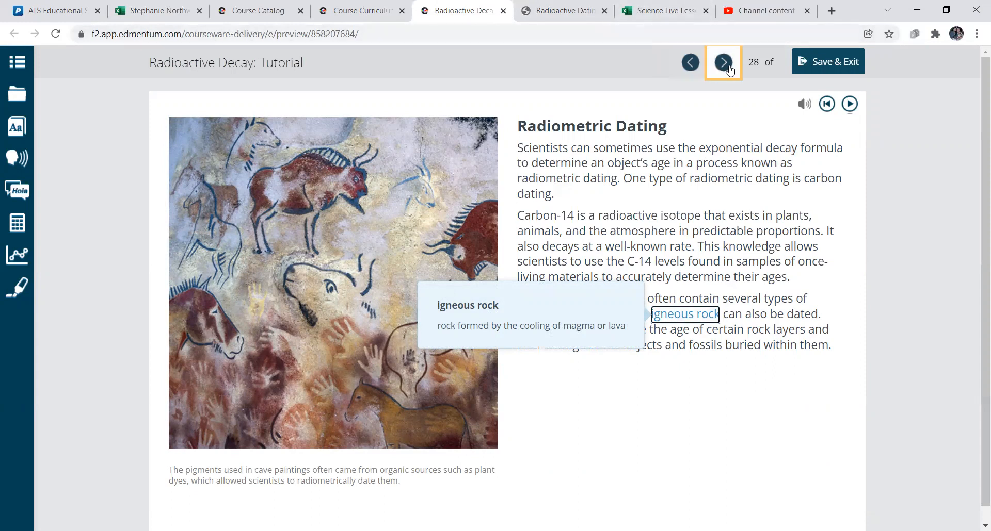
{"action": "left_click", "coordinate": [722, 62]}
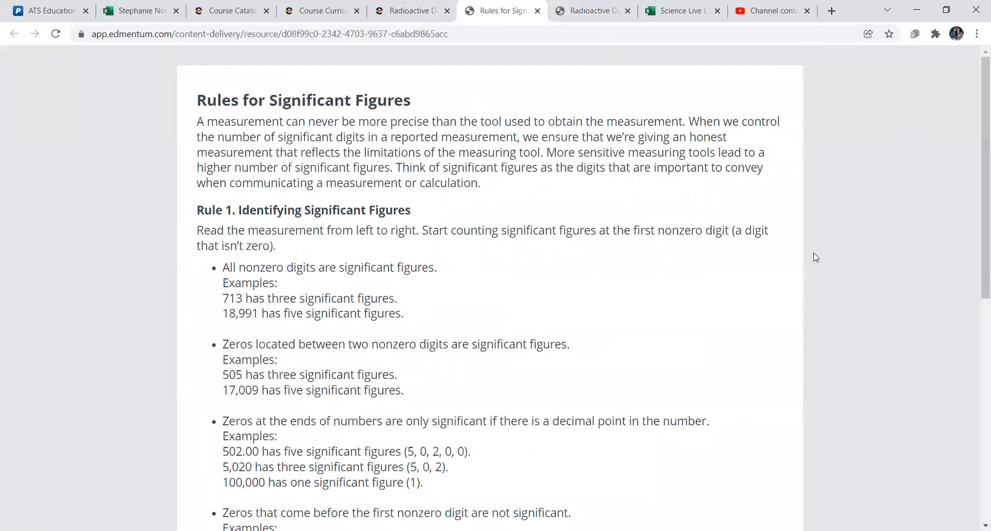
Step: Scroll down the Rules for Significant Figures page to read the rules
{"action": "scroll", "scroll_direction": "down", "scroll_amount": 3}
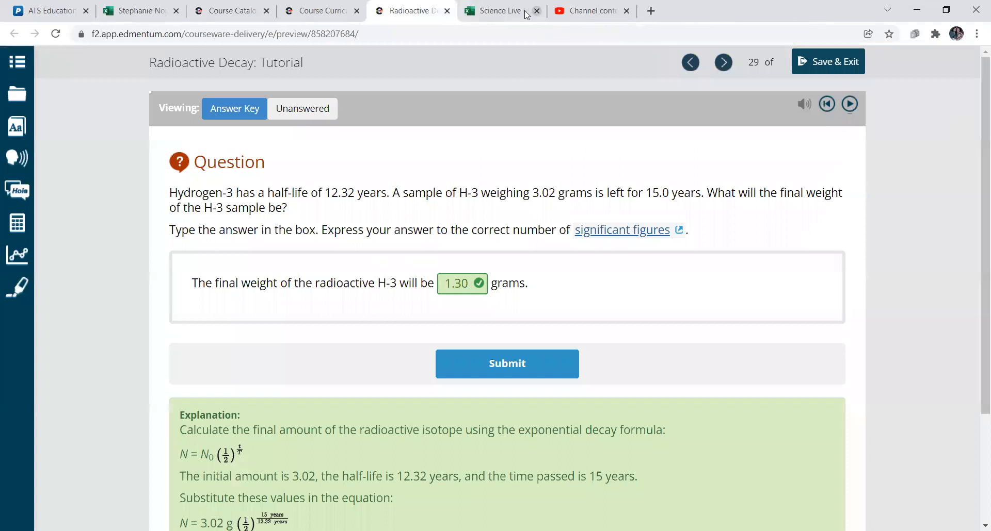
Step: Advance past the H-3 and Na-22 (1.20 g) questions to the decay types gallery
{"action": "left_click", "coordinate": [722, 62]}
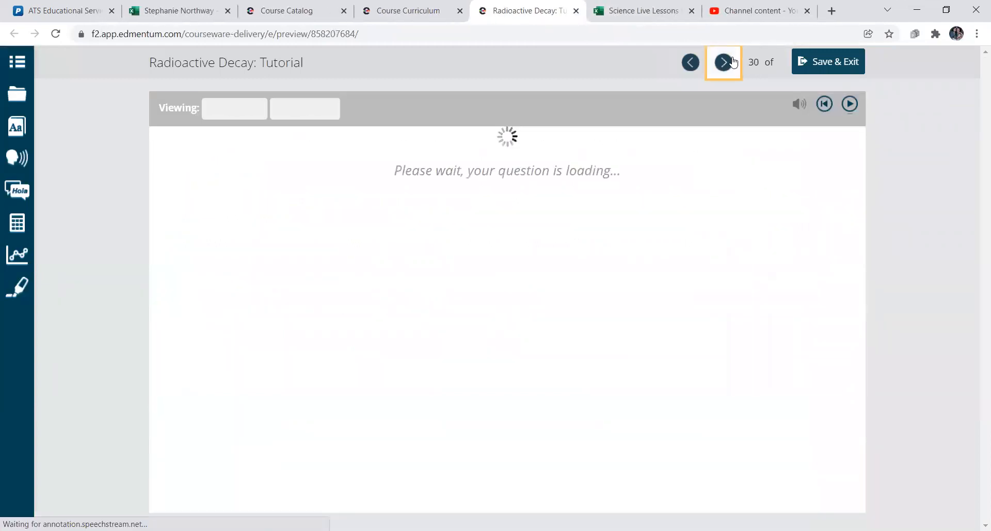
{"action": "left_click", "coordinate": [723, 62]}
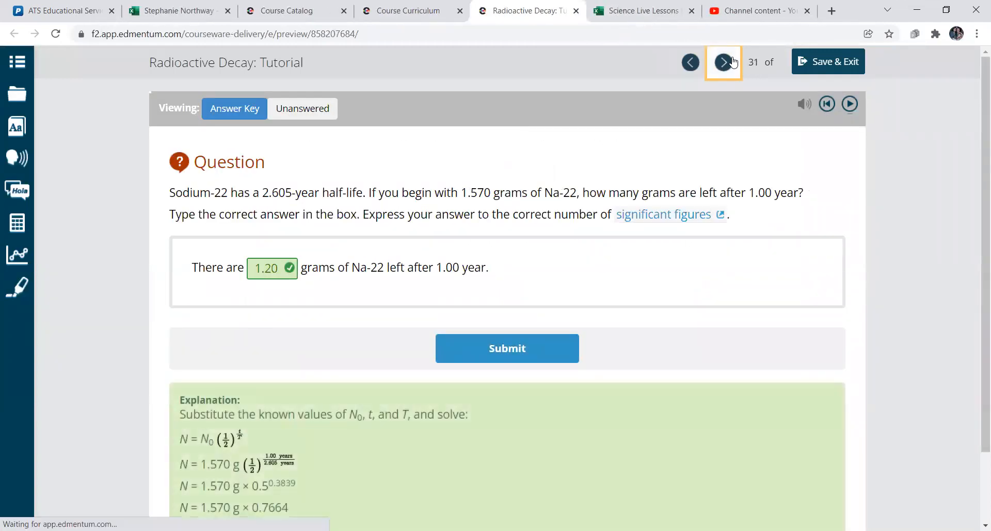
{"action": "left_click", "coordinate": [722, 62]}
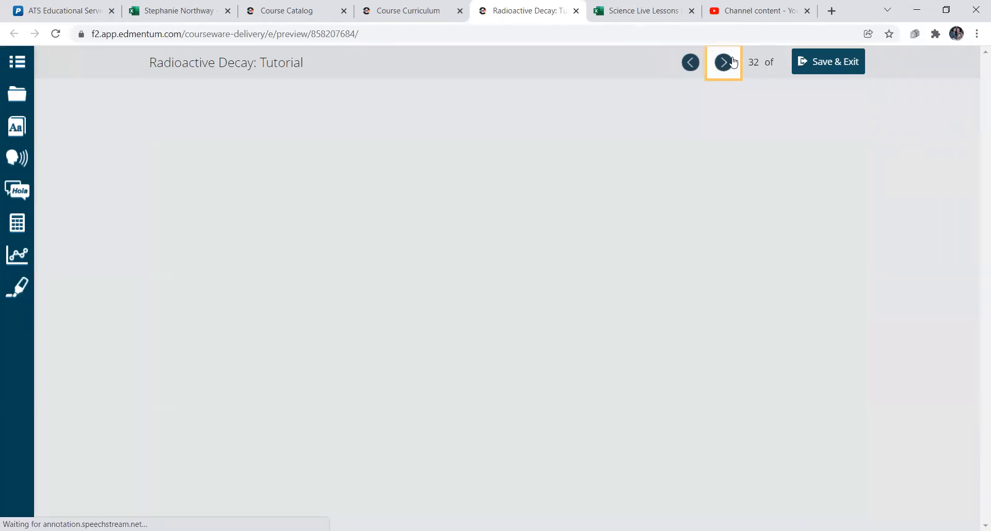
Step: View the Beta, Gamma and Decay Rate/half-life panels, then reach the closing summary slide
{"action": "left_click", "coordinate": [722, 62]}
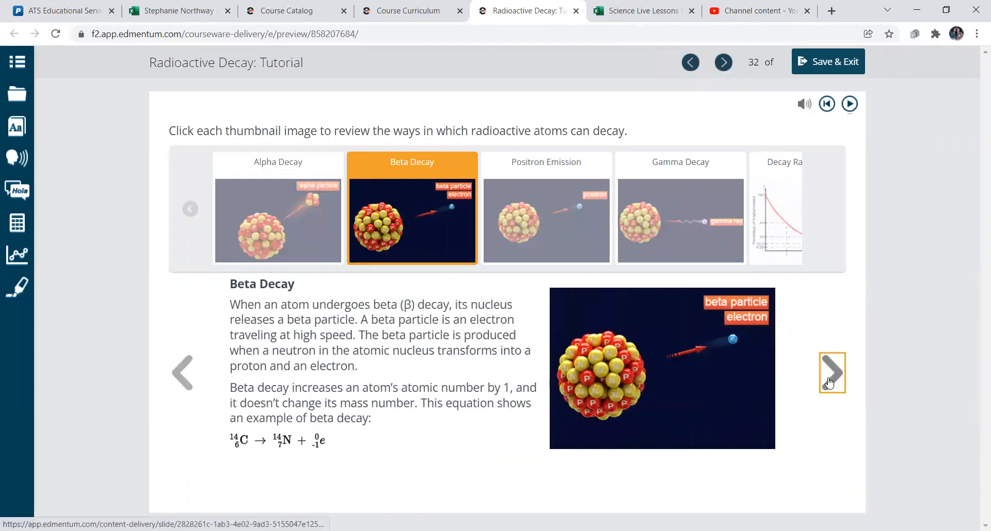
{"action": "left_click", "coordinate": [680, 209]}
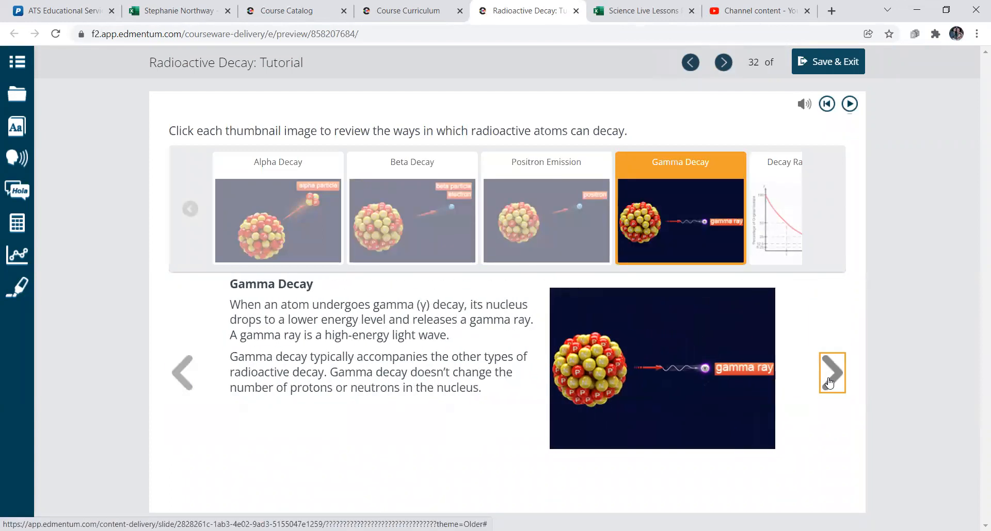
{"action": "left_click", "coordinate": [832, 373]}
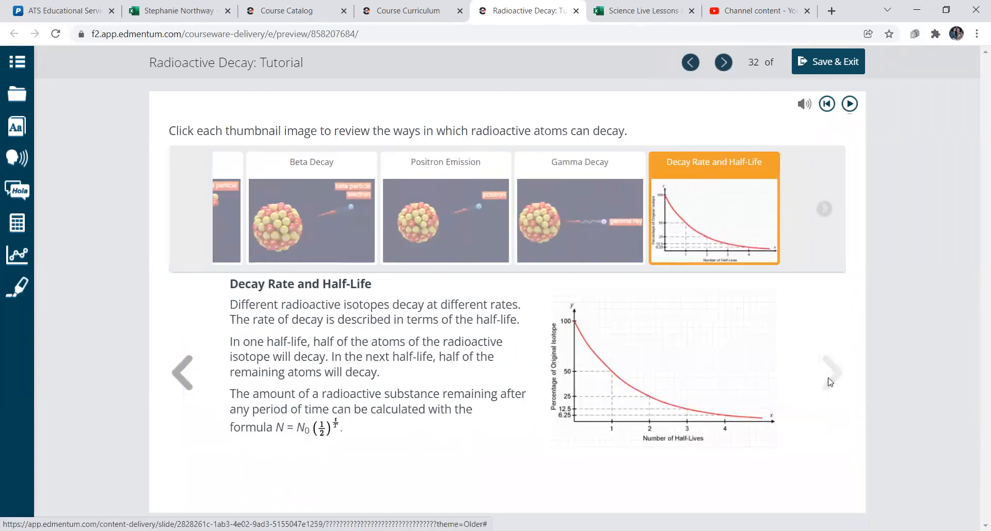
{"action": "left_click", "coordinate": [723, 62]}
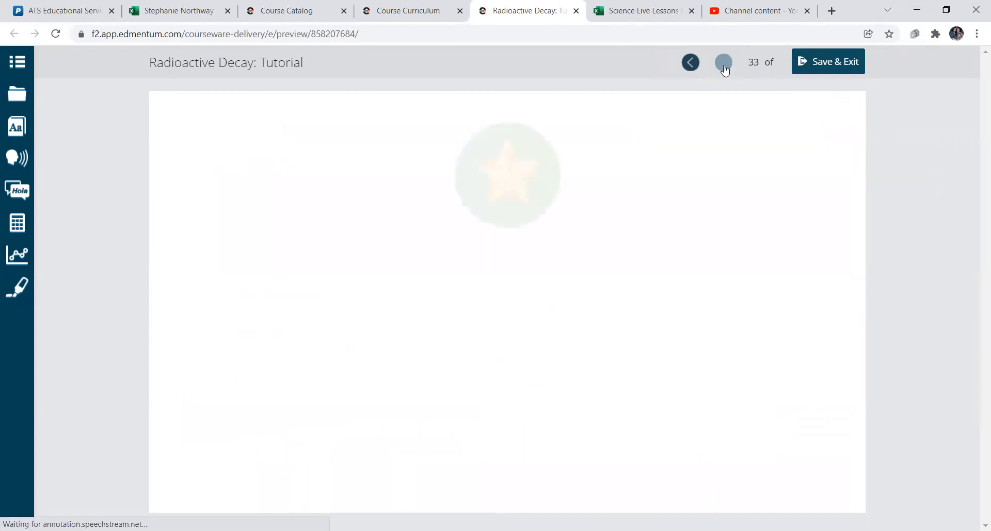